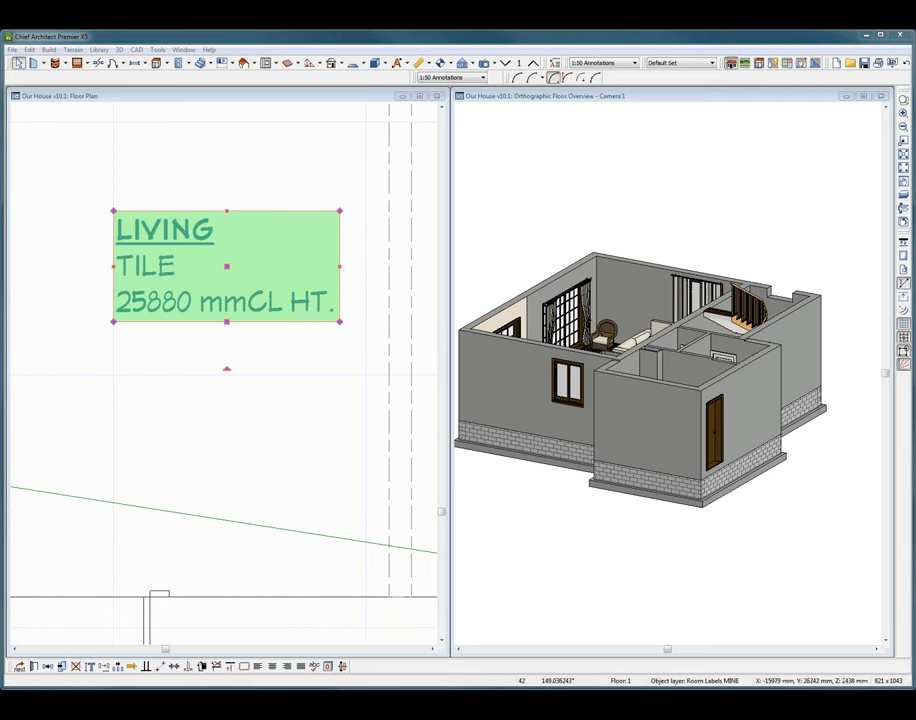
{"action": "mouse_move", "coordinate": [617, 166]}
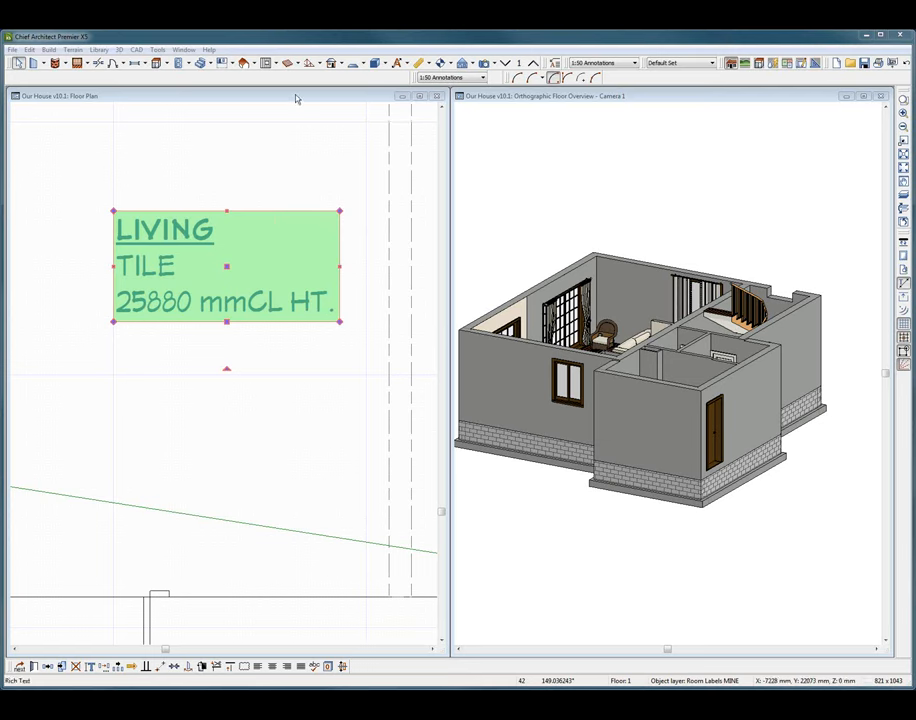
{"action": "mouse_move", "coordinate": [297, 98]}
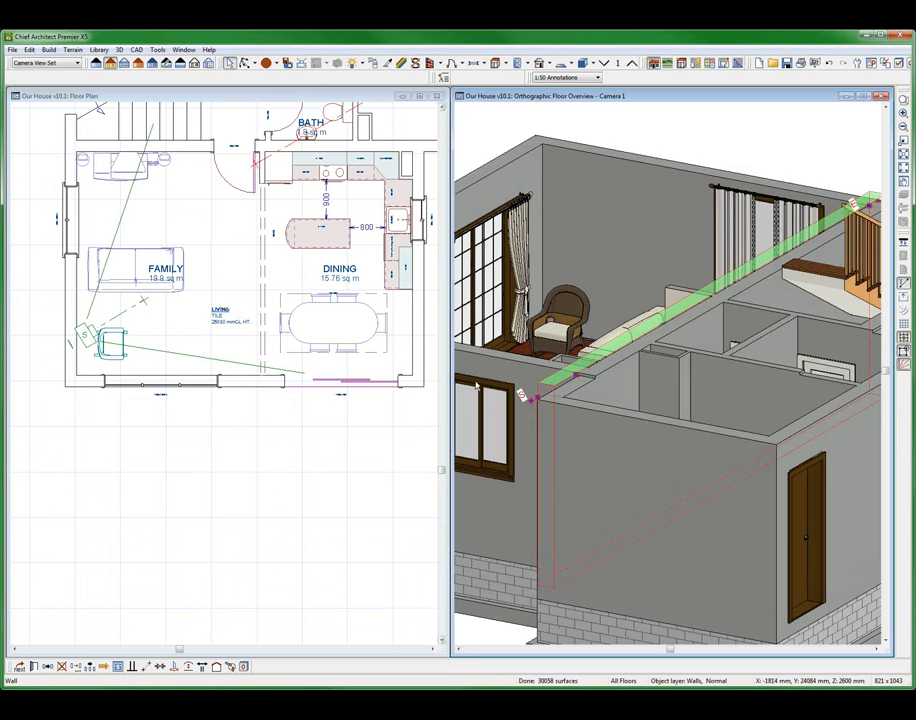
{"action": "mouse_move", "coordinate": [330, 459]}
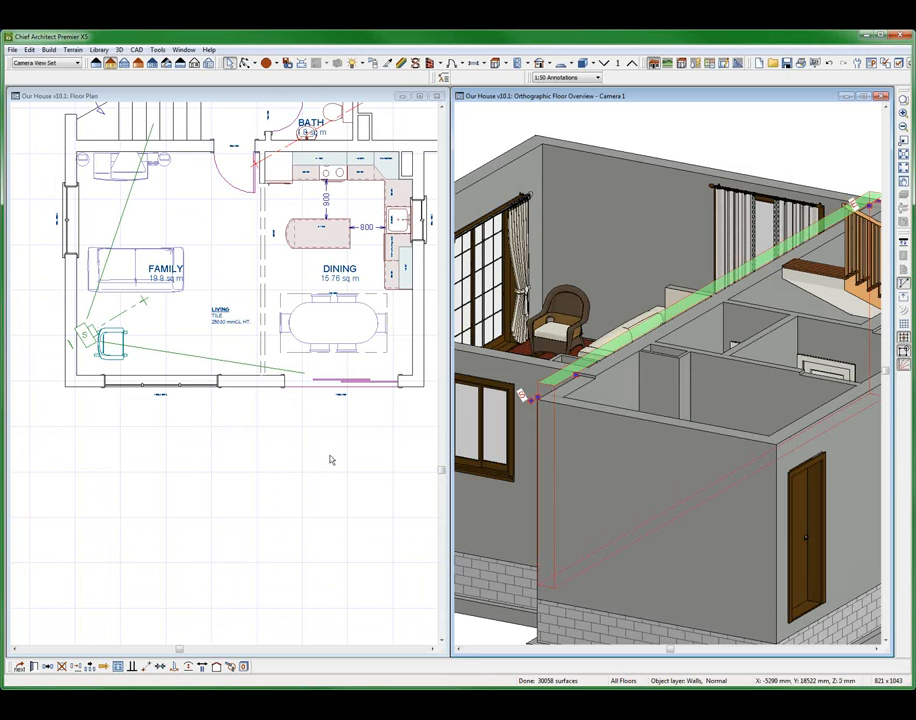
Step: Draw a cross-section line through the house and tile the plan, section and 3D views
{"action": "left_click", "coordinate": [335, 320]}
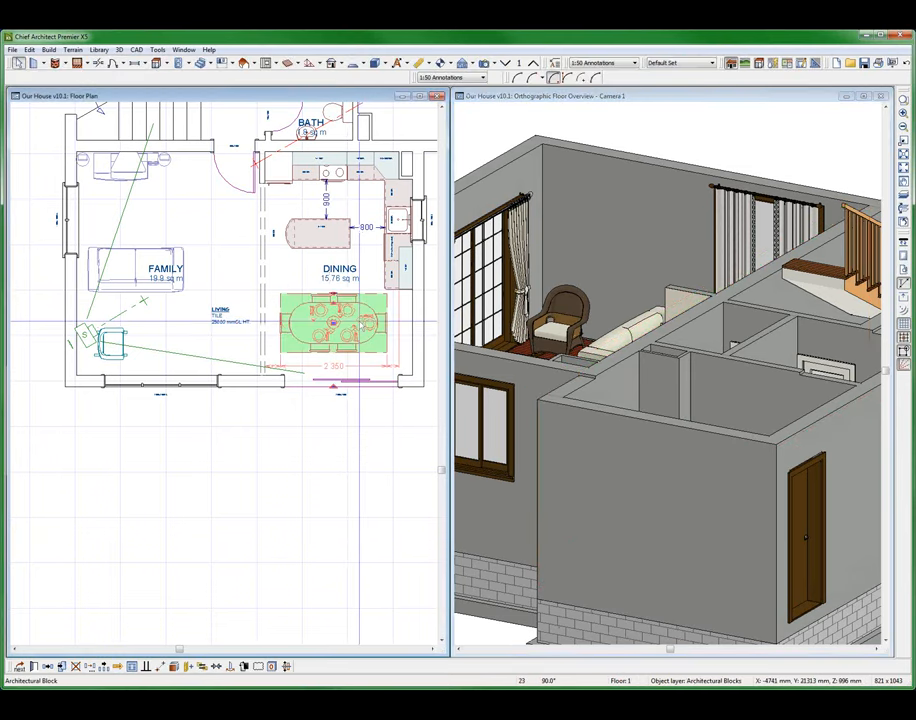
{"action": "left_click", "coordinate": [278, 508]}
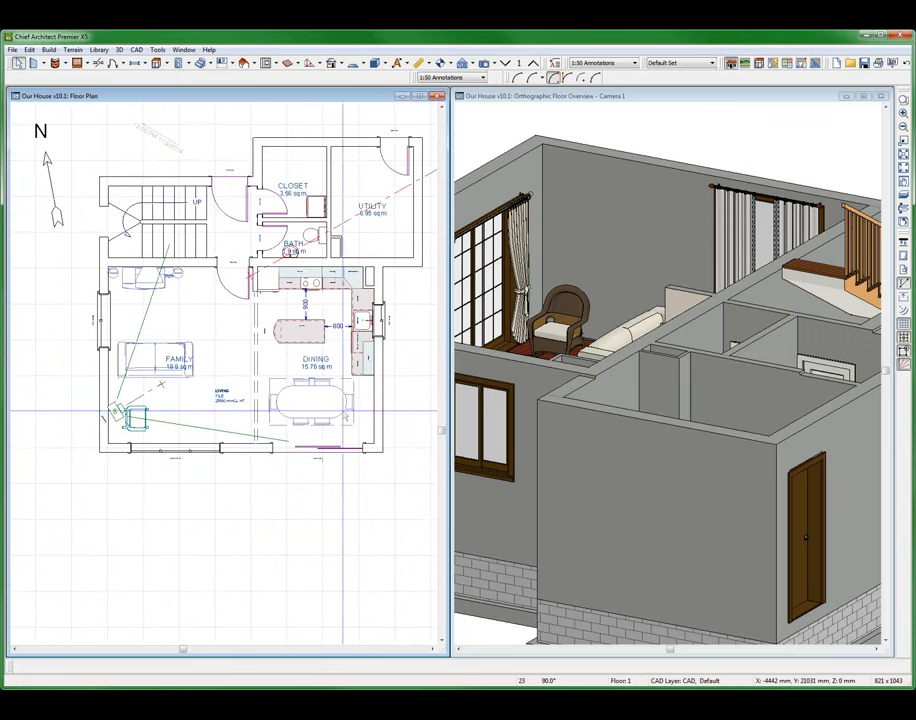
{"action": "left_click", "coordinate": [310, 400]}
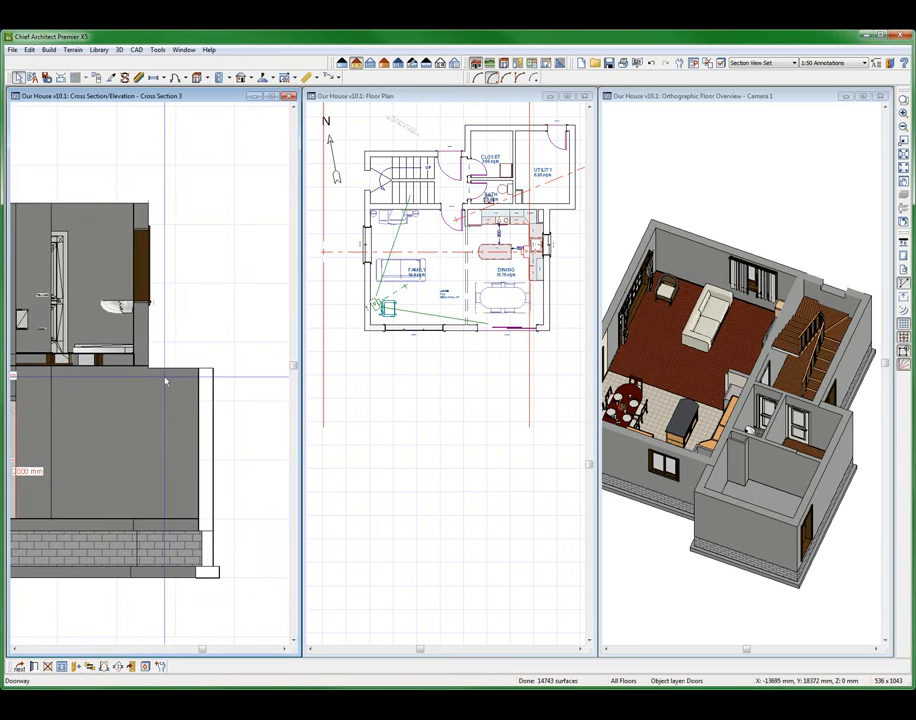
Step: Zoom the 3D view toward the stairs and display Floor 2 in the plan
{"action": "left_click", "coordinate": [545, 165]}
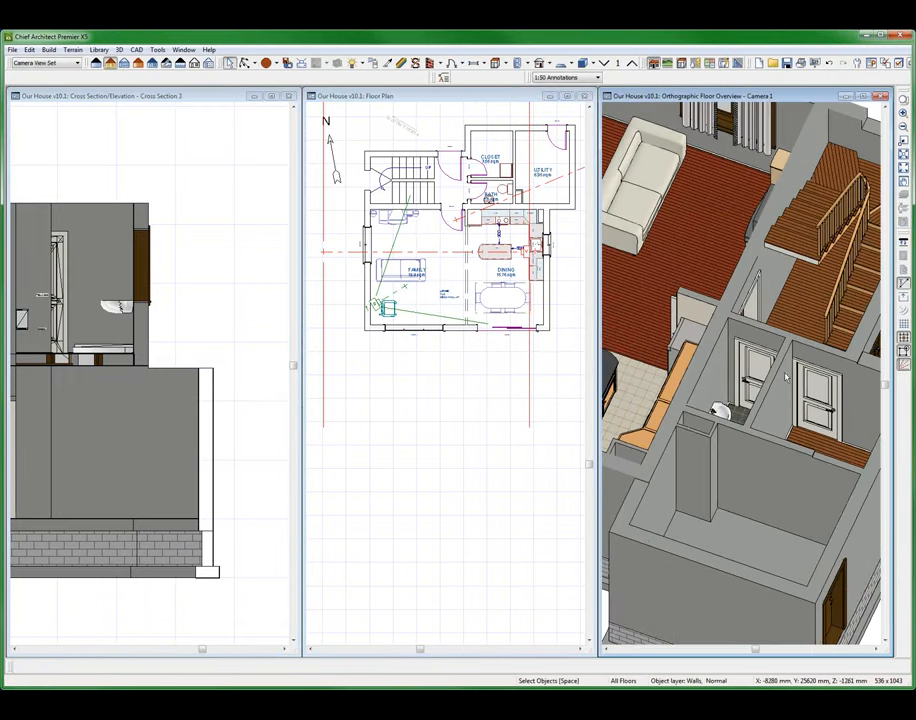
{"action": "left_click", "coordinate": [775, 375]}
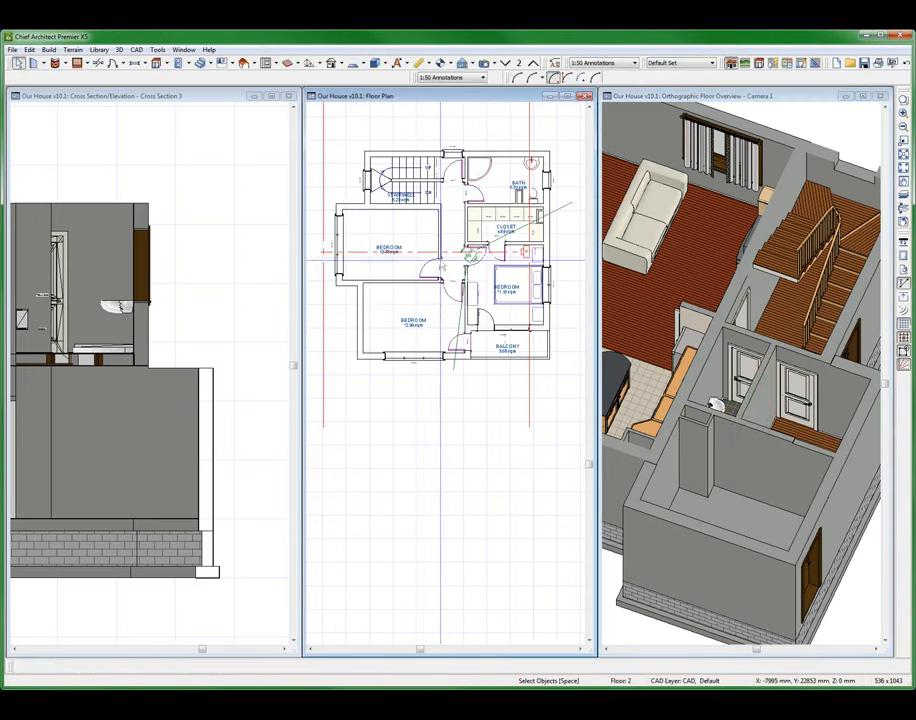
Step: Enter 2800 as the upstairs landing room's Floor (C) elevation in Room Specification
{"action": "left_click", "coordinate": [450, 225]}
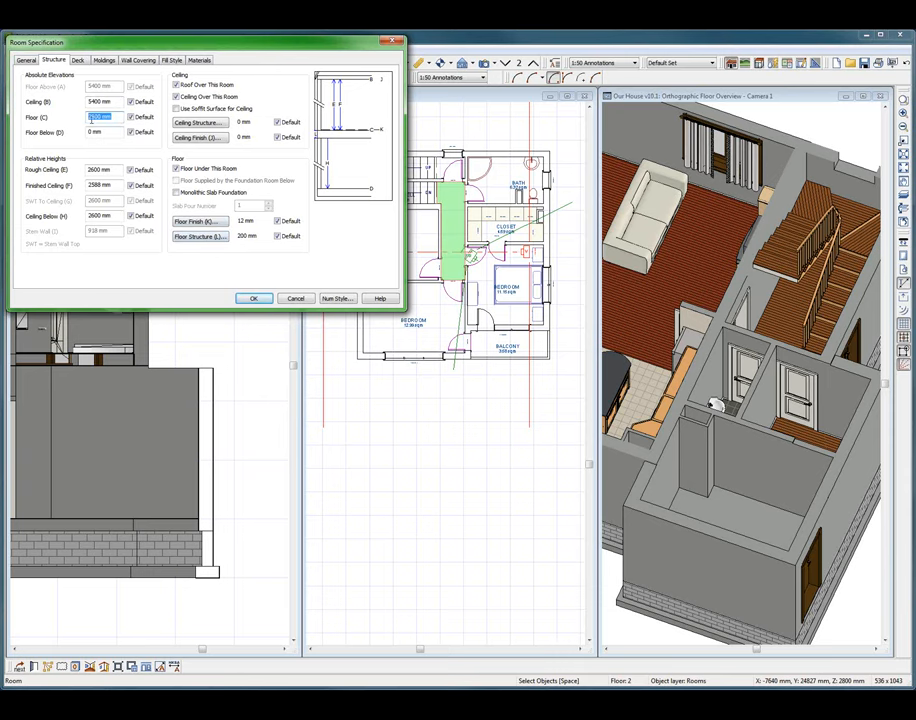
{"action": "type", "text": "2800"}
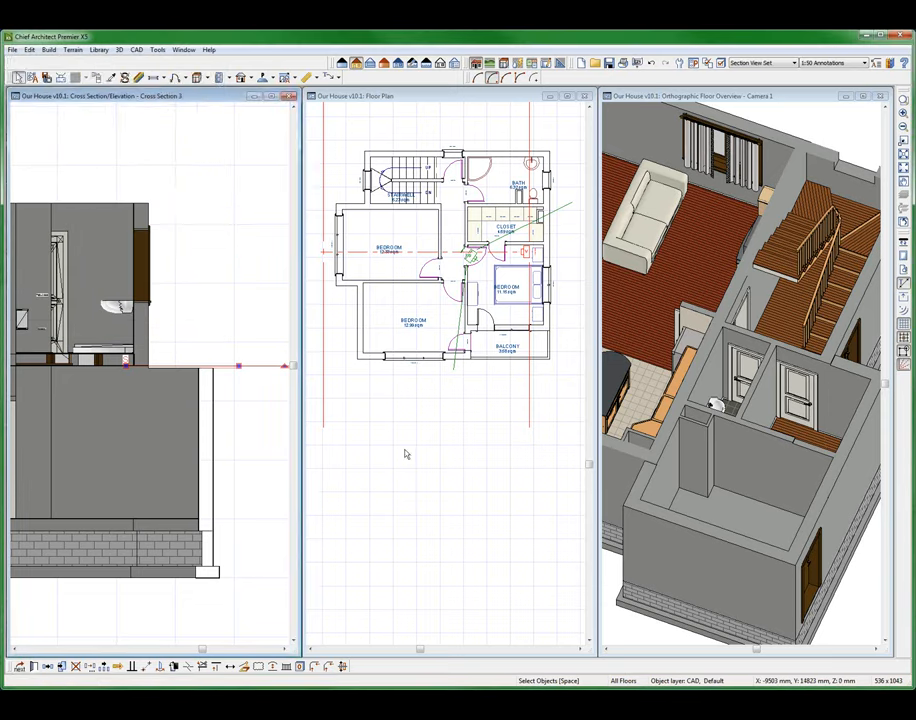
Step: Go down to Floor 1 and regenerate the Floor Overview camera from above
{"action": "left_click", "coordinate": [435, 414]}
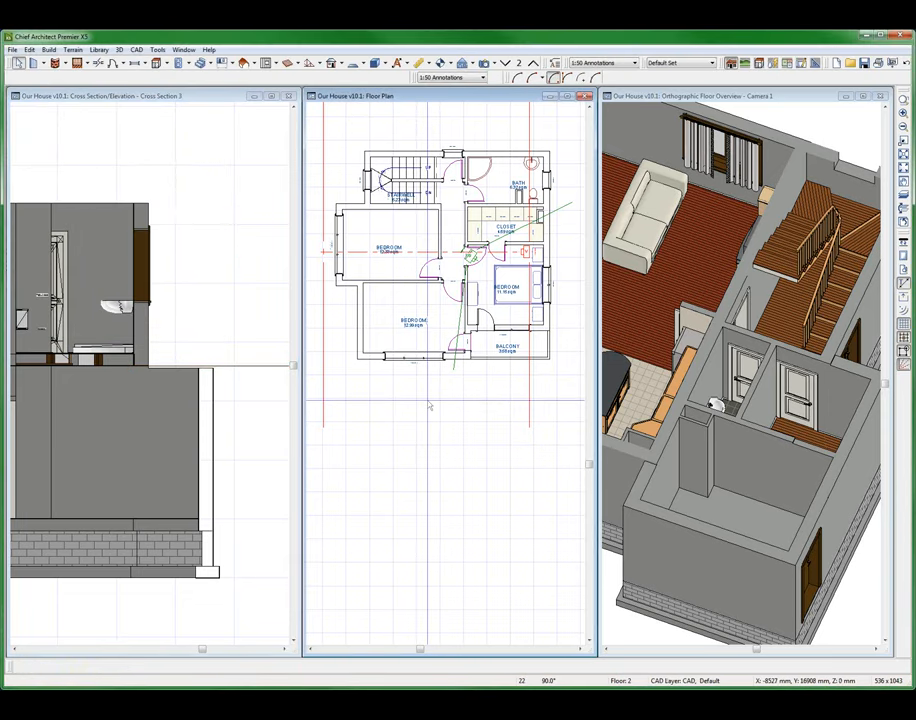
{"action": "left_click", "coordinate": [515, 175]}
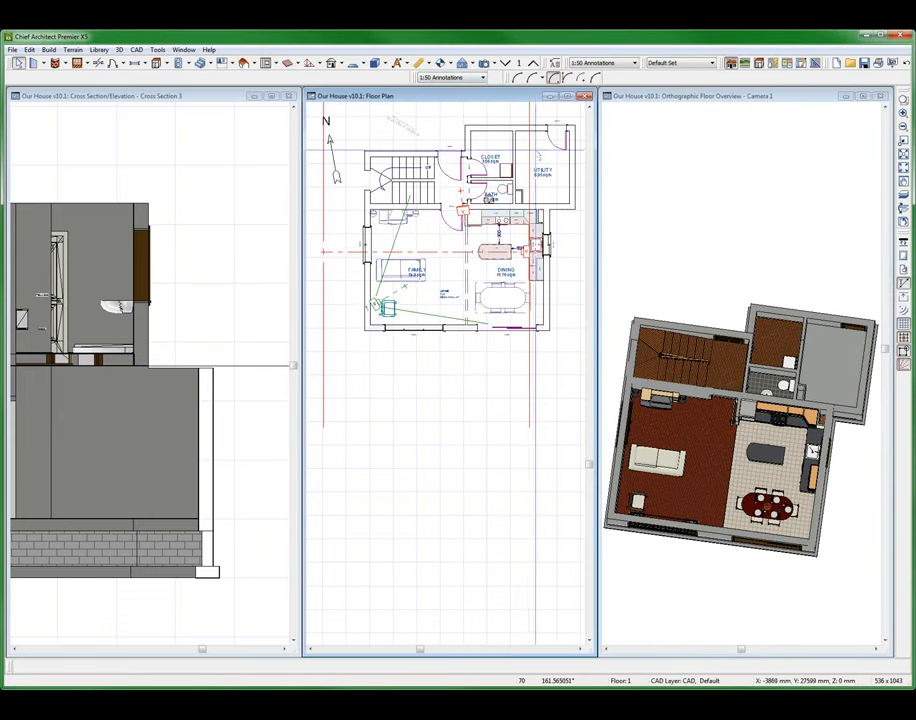
Step: Open the Build Framing dialog via Build > Framing > Build Framing
{"action": "left_click", "coordinate": [545, 165]}
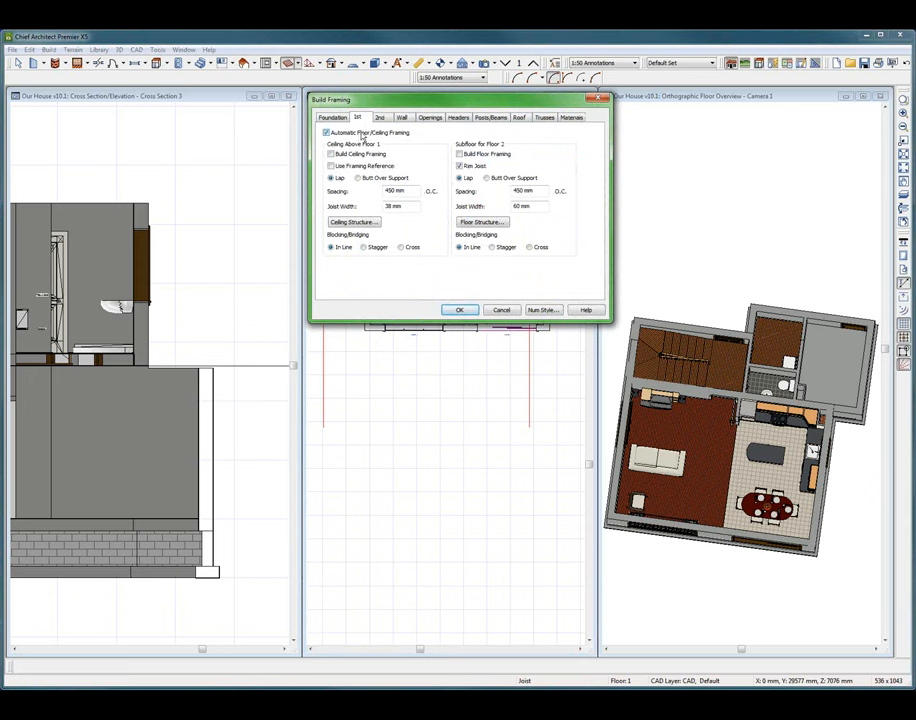
Step: Review the Wall and Roof framing tabs, then close Build Framing
{"action": "left_click", "coordinate": [401, 117]}
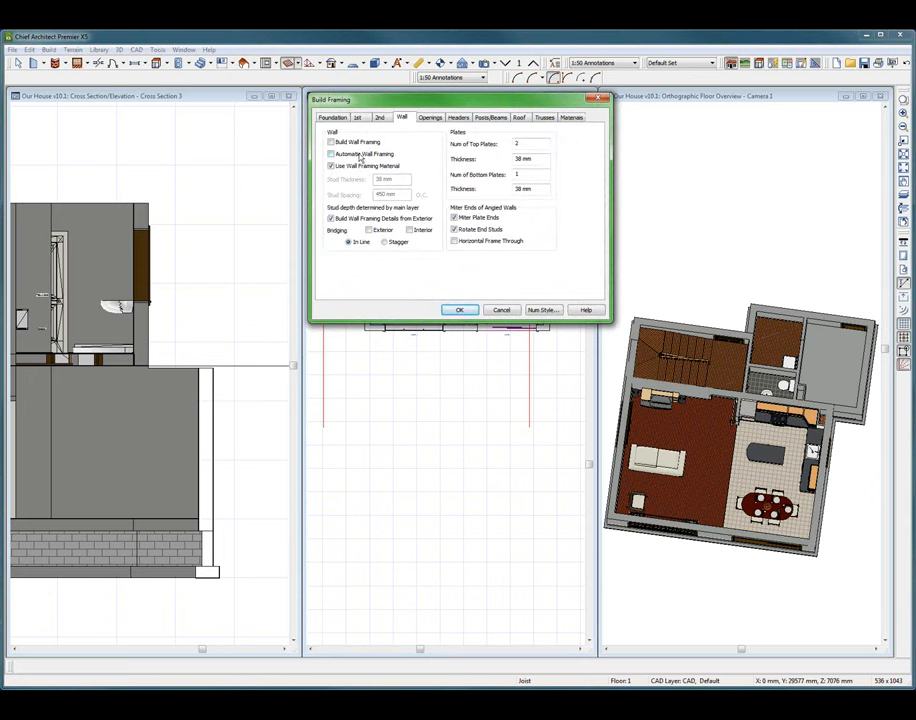
{"action": "left_click", "coordinate": [519, 117]}
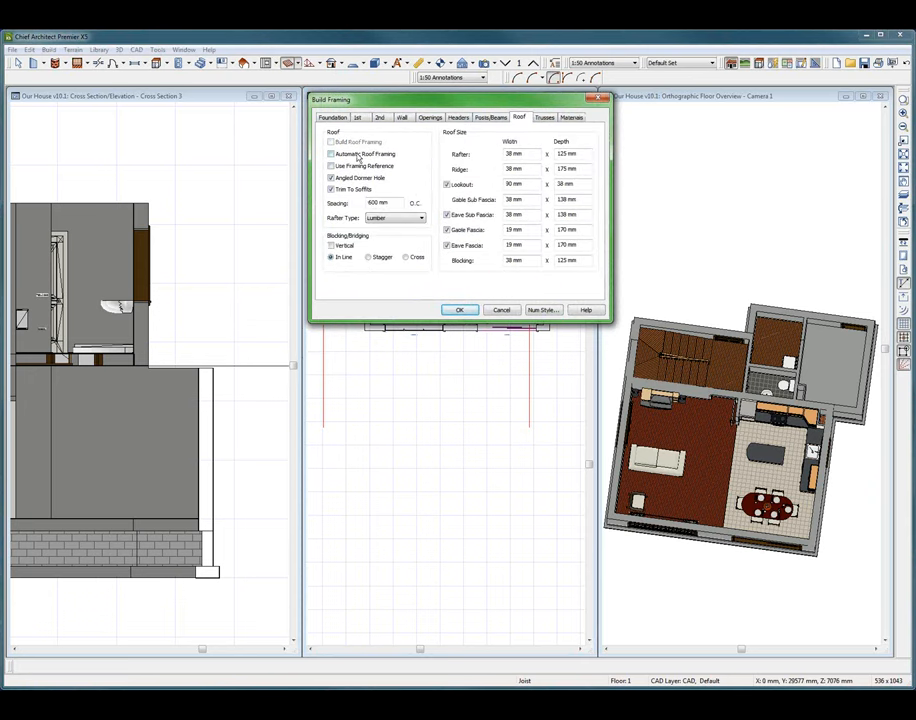
{"action": "left_click", "coordinate": [459, 309]}
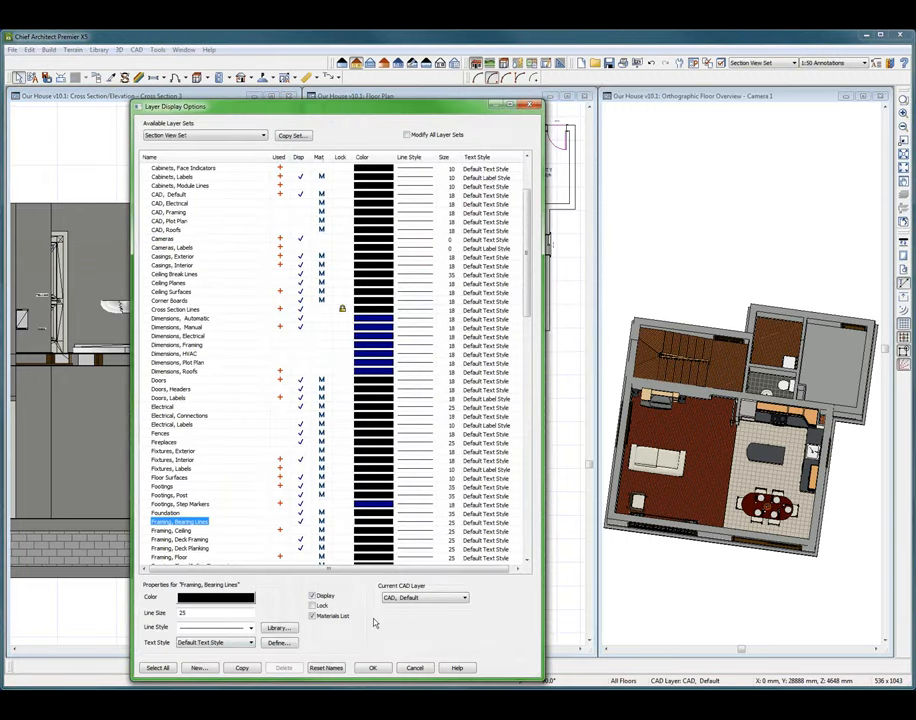
Step: Inspect the Dimensions, Roofs and Framing, Ceiling layers, then confirm with OK
{"action": "scroll", "scroll_direction": "up", "scroll_amount": 3}
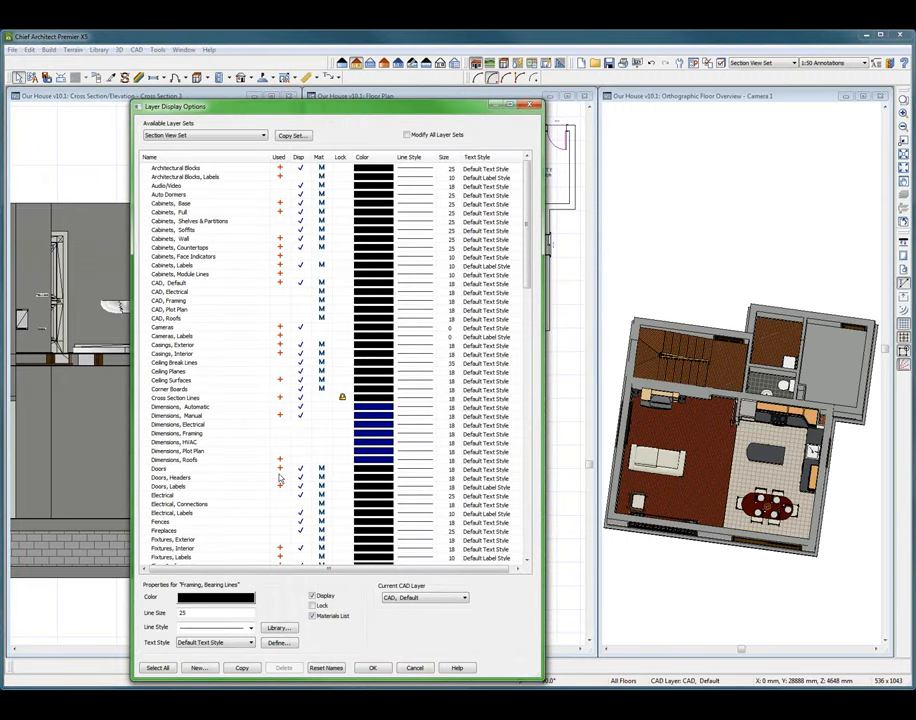
{"action": "left_click", "coordinate": [175, 459]}
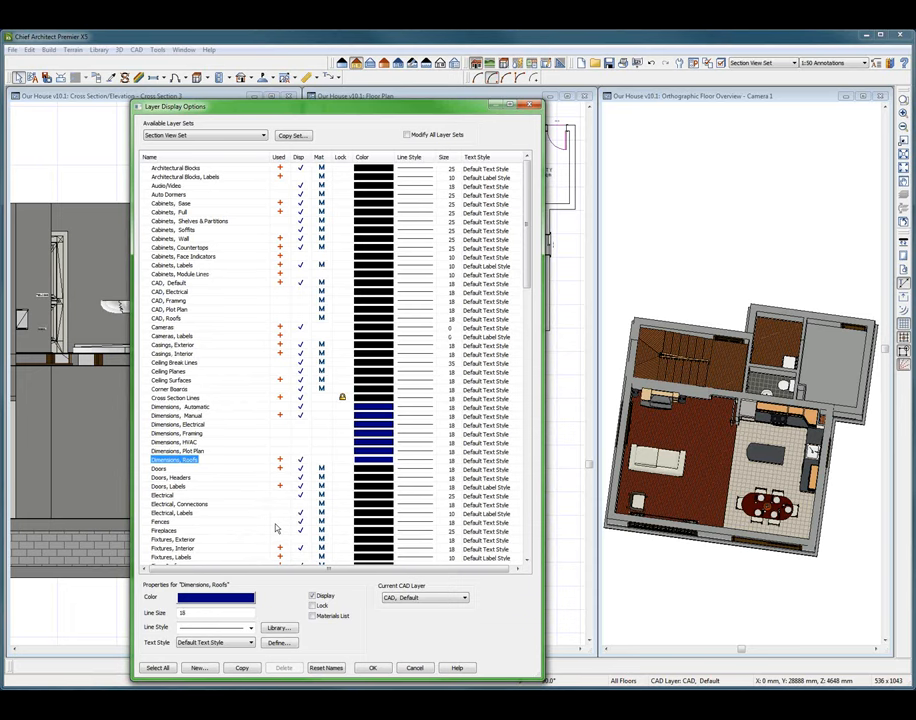
{"action": "scroll", "scroll_direction": "down", "scroll_amount": 3}
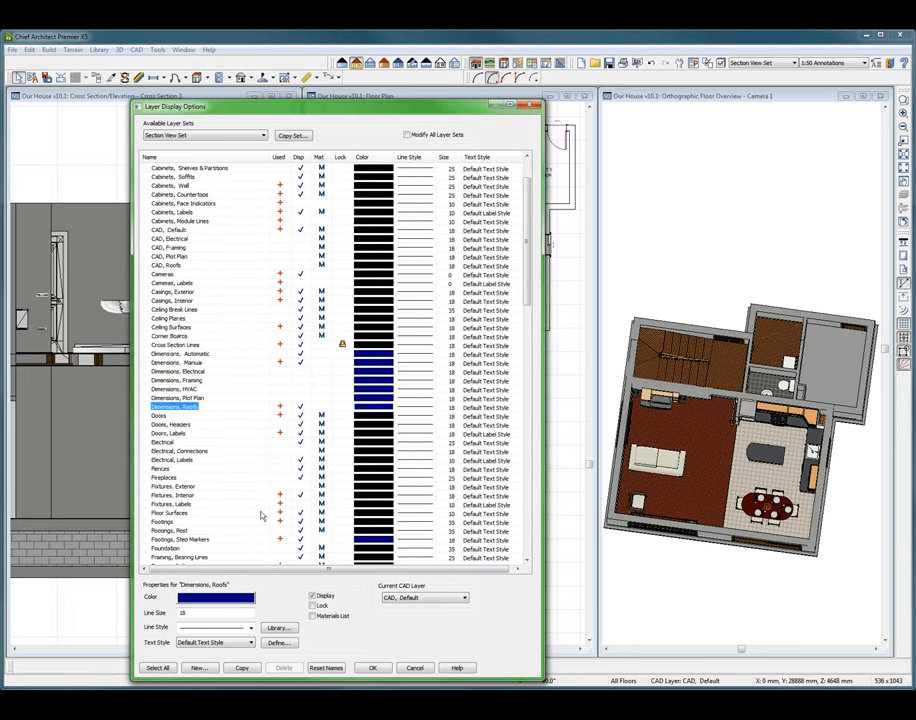
{"action": "scroll", "scroll_direction": "down", "scroll_amount": 3}
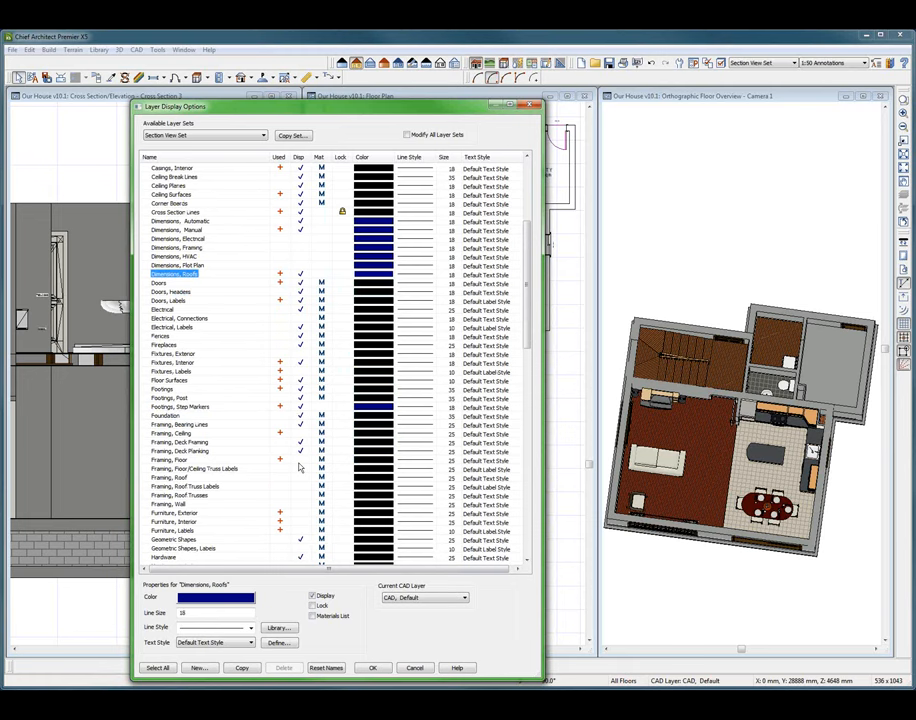
{"action": "left_click", "coordinate": [180, 432]}
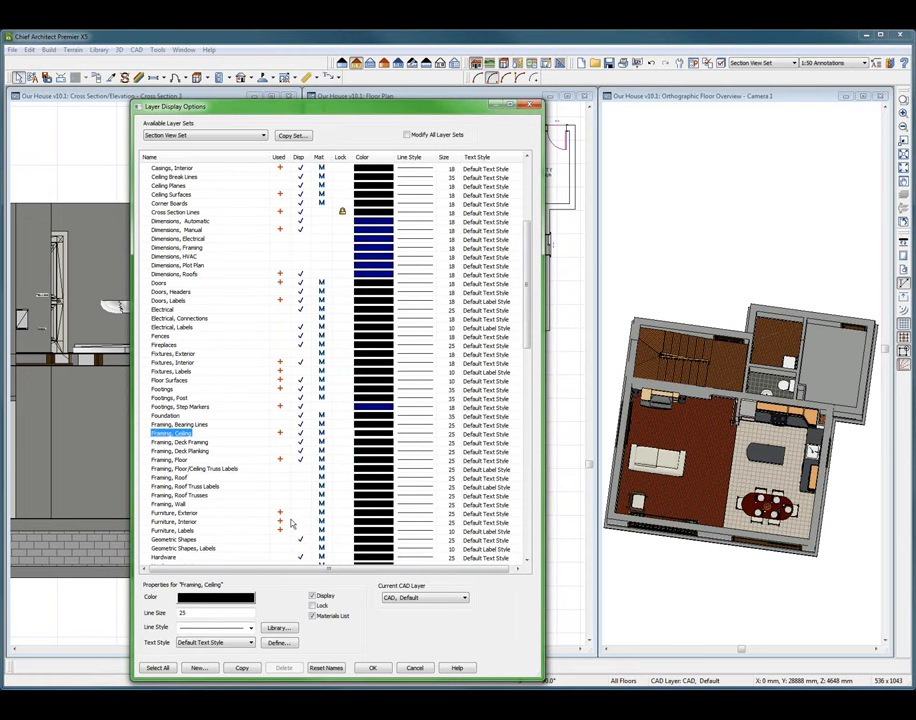
{"action": "mouse_move", "coordinate": [326, 506]}
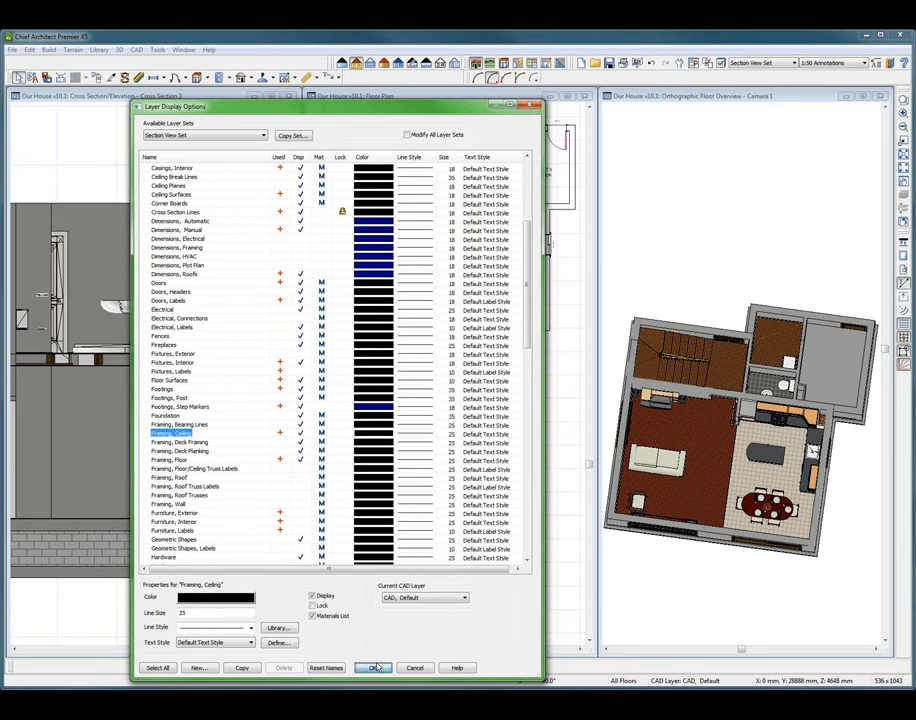
{"action": "left_click", "coordinate": [373, 667]}
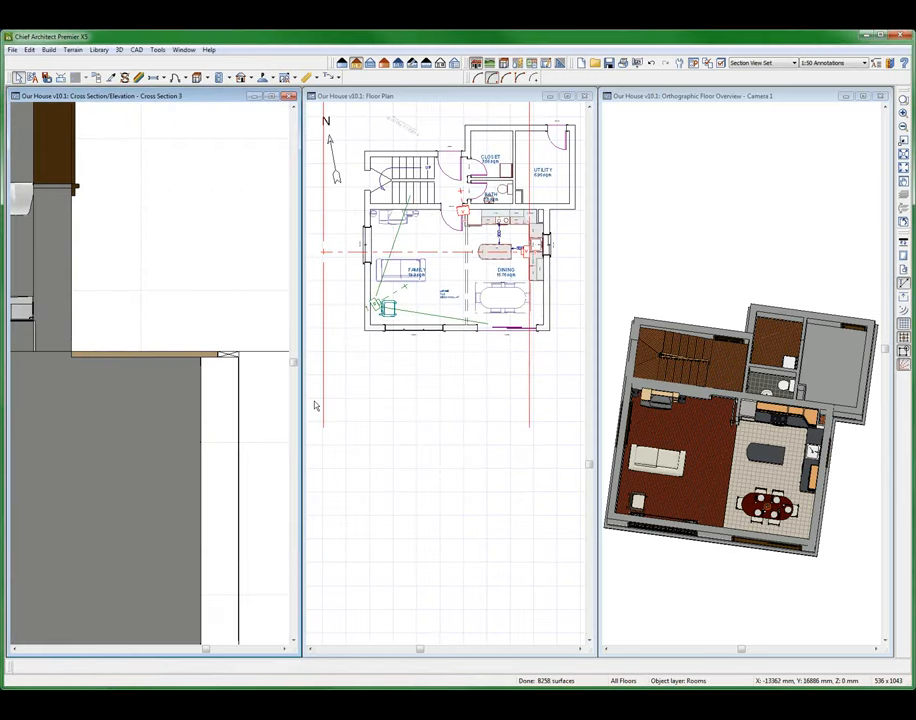
{"action": "mouse_move", "coordinate": [108, 363]}
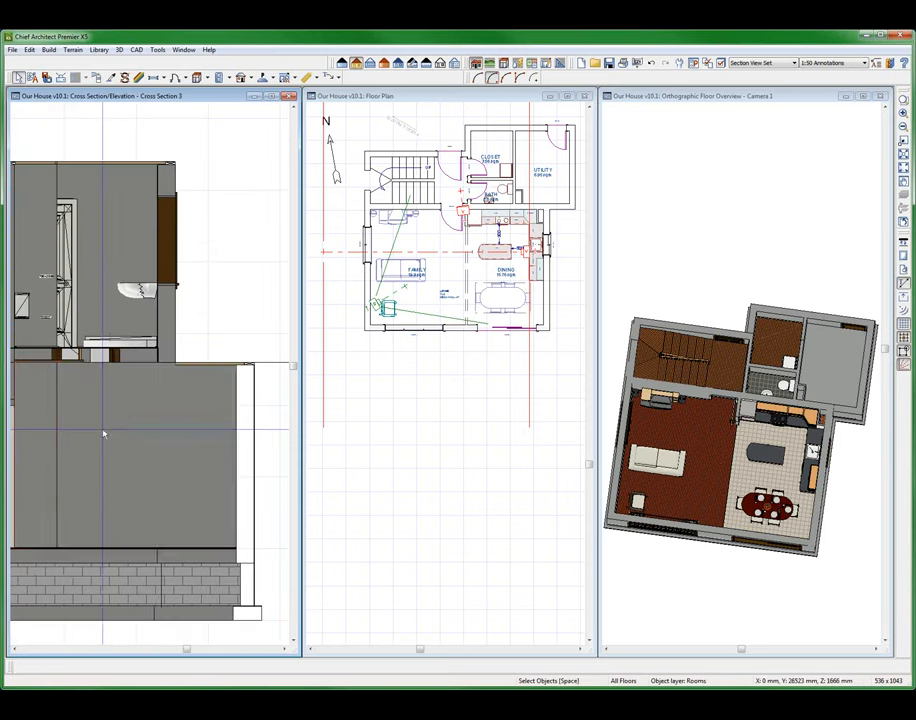
Step: Select the ground-floor wall in the cross-section, revealing its 2563 mm height
{"action": "left_click", "coordinate": [130, 460]}
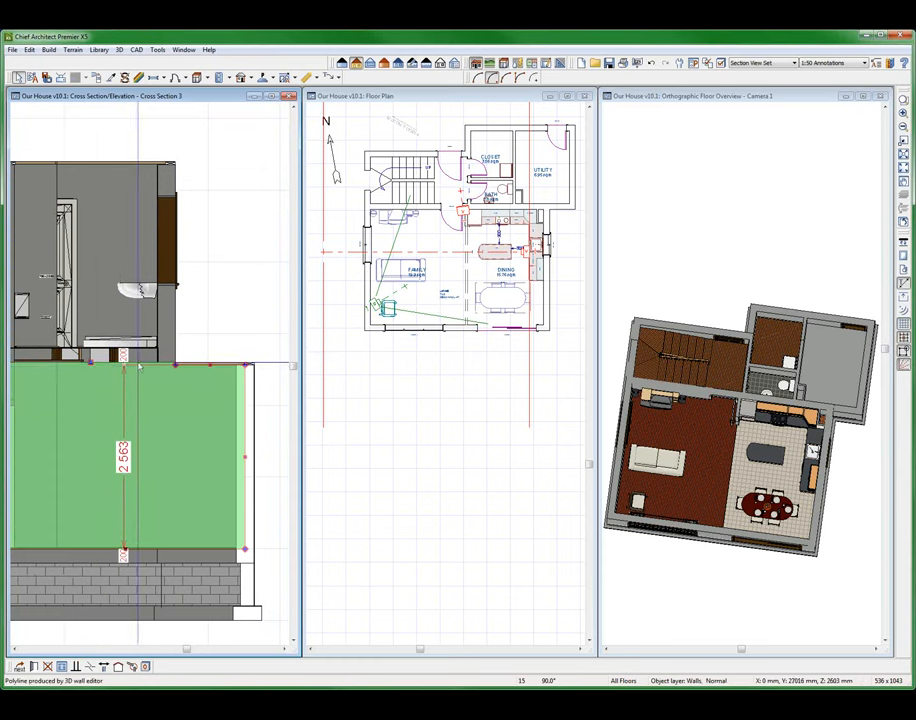
{"action": "mouse_move", "coordinate": [137, 368]}
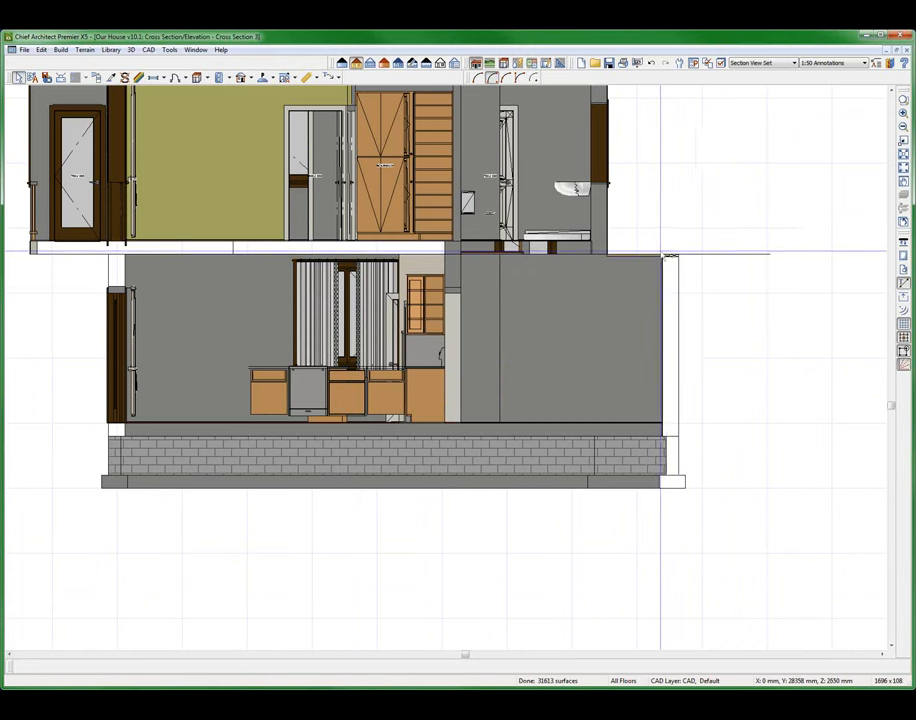
Step: Review the sill plate's height in its framing specification, then close it
{"action": "left_click", "coordinate": [668, 254]}
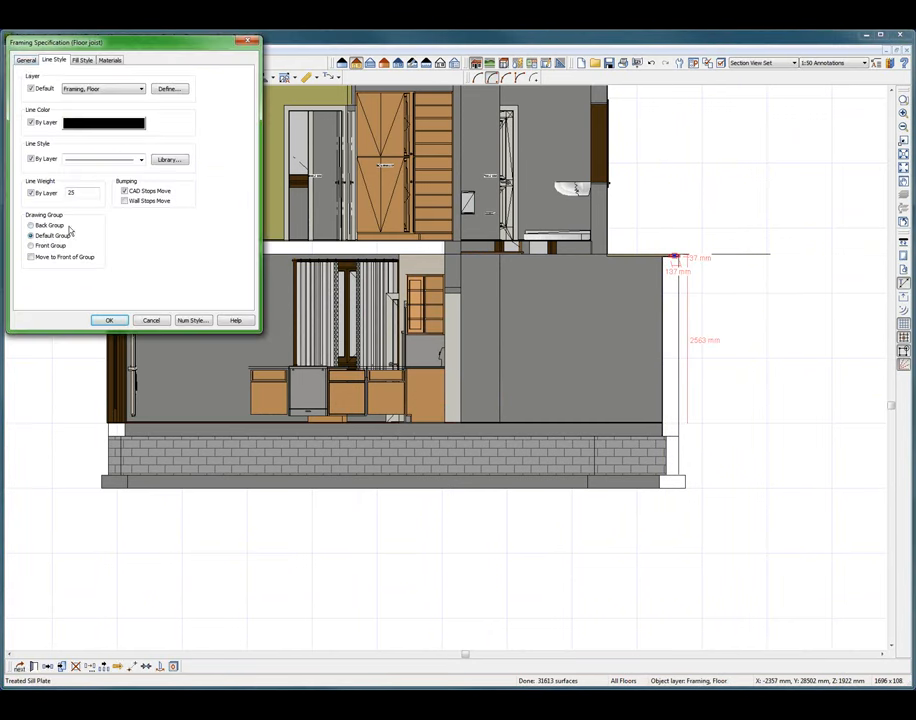
{"action": "left_click", "coordinate": [26, 60]}
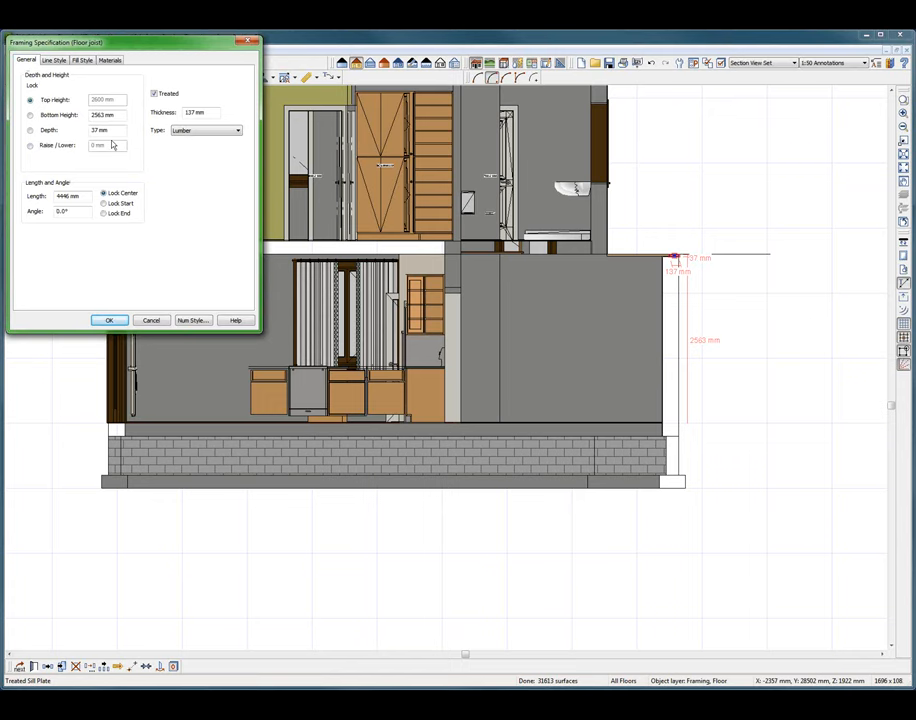
{"action": "mouse_move", "coordinate": [178, 113]}
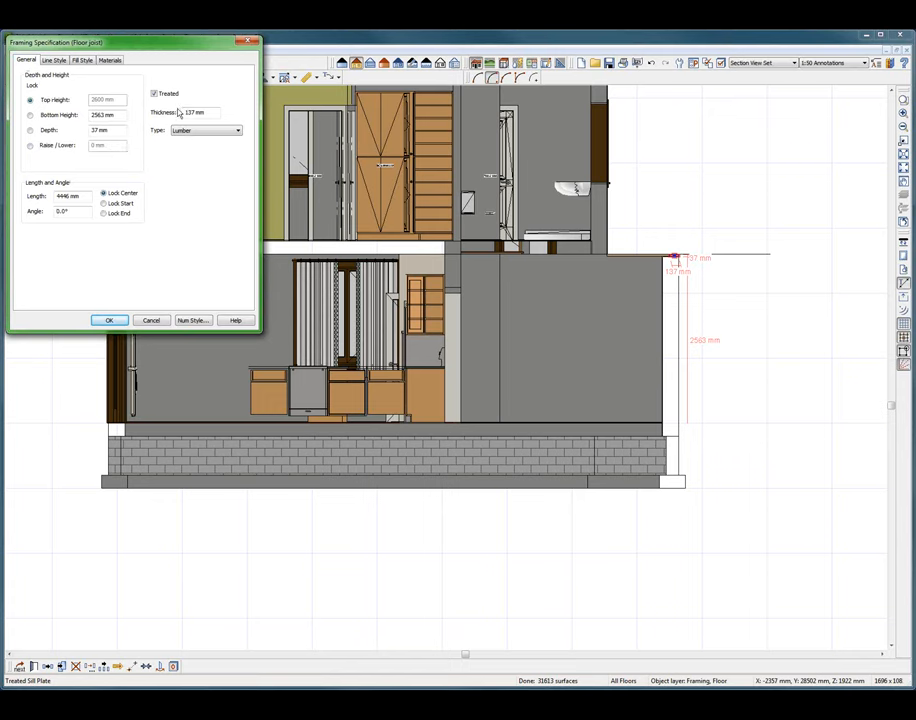
{"action": "mouse_move", "coordinate": [118, 307]}
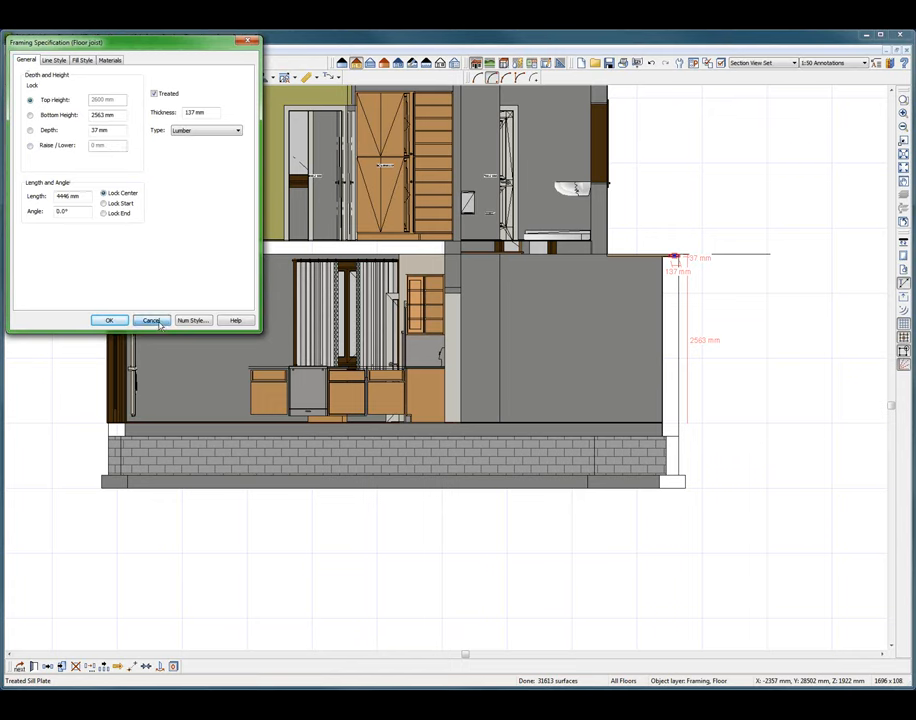
{"action": "left_click", "coordinate": [151, 320]}
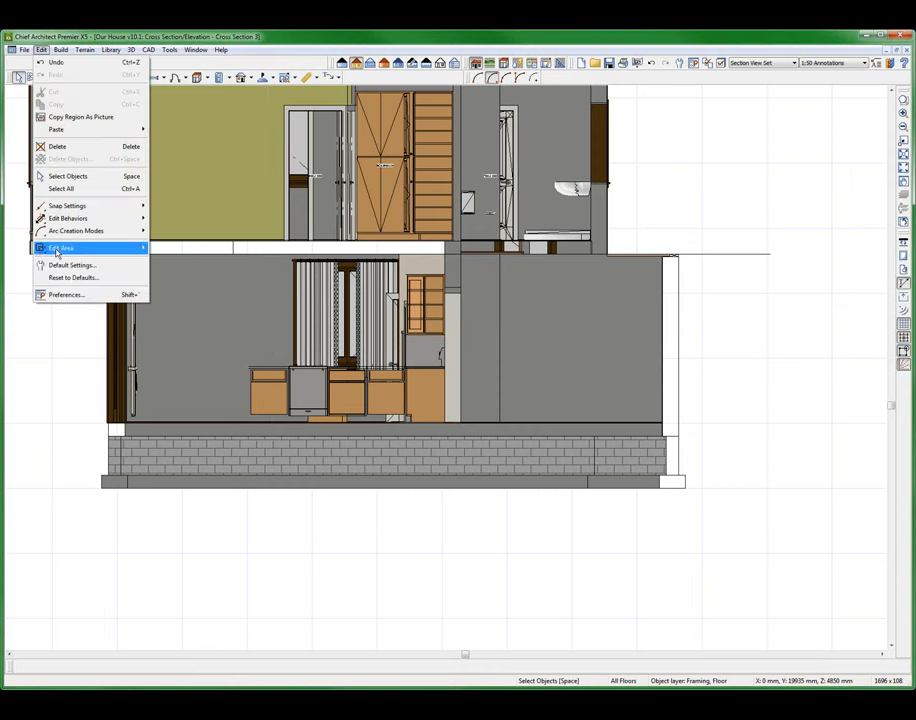
Step: Change the treated sill plate size in Foundation Defaults, then close Default Settings
{"action": "left_click", "coordinate": [72, 265]}
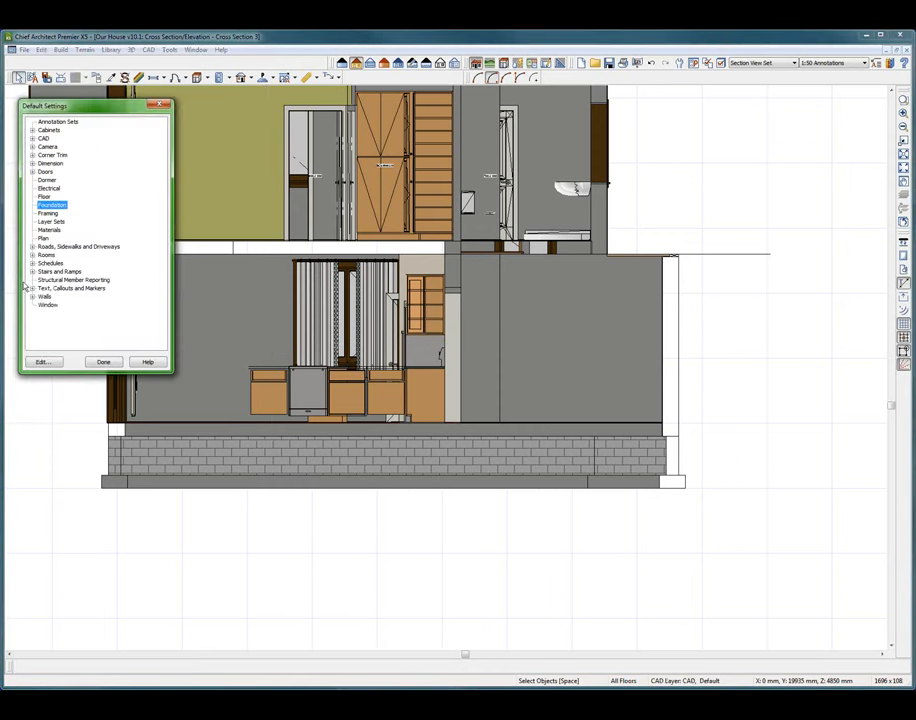
{"action": "mouse_move", "coordinate": [240, 348]}
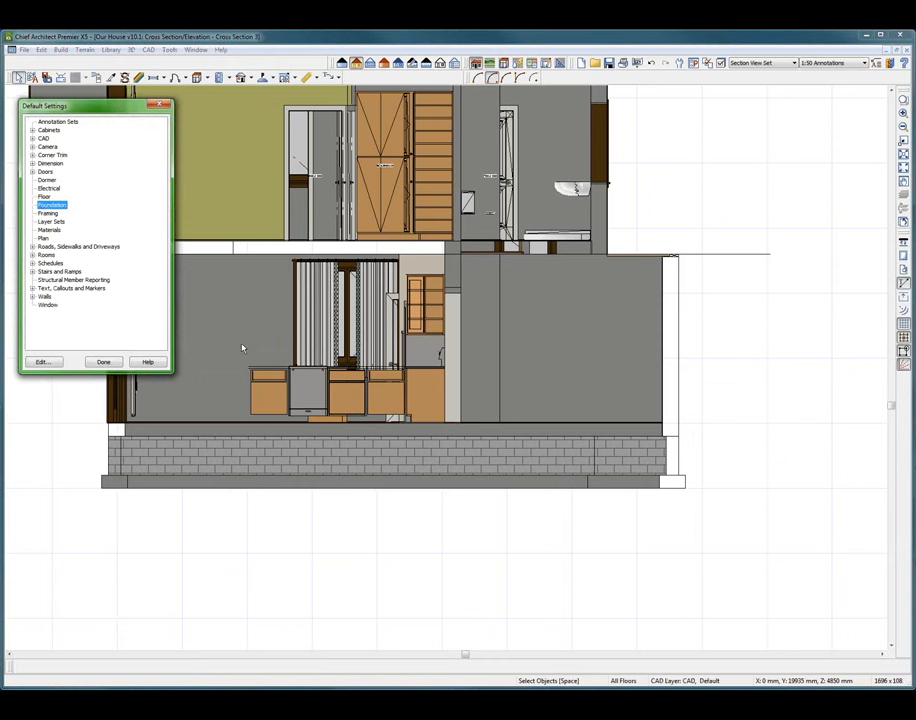
{"action": "left_click", "coordinate": [42, 361]}
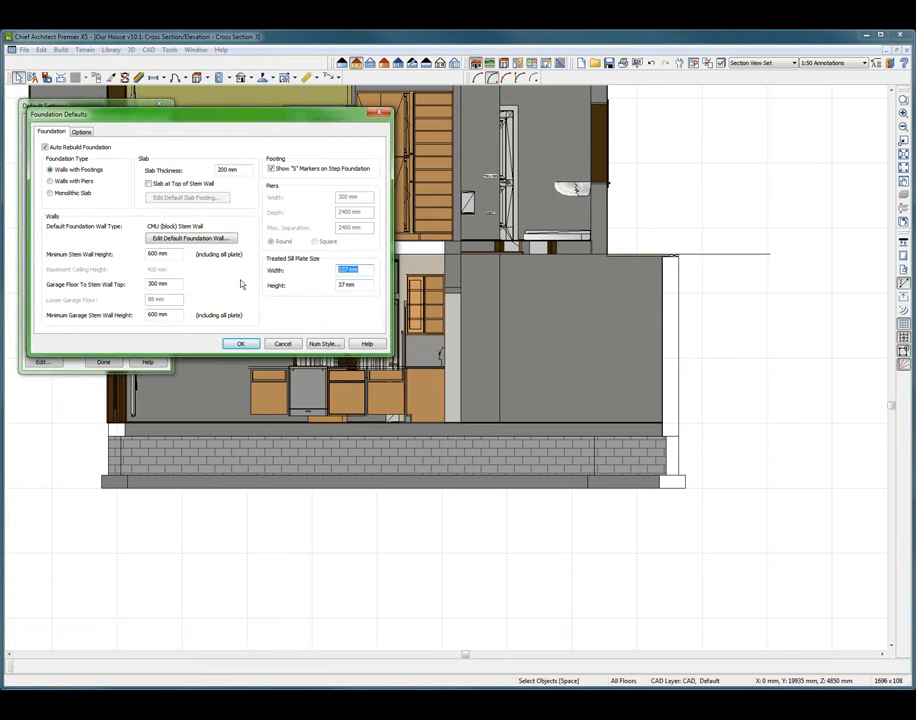
{"action": "mouse_move", "coordinate": [252, 287]}
{"action": "type", "text": "200"}
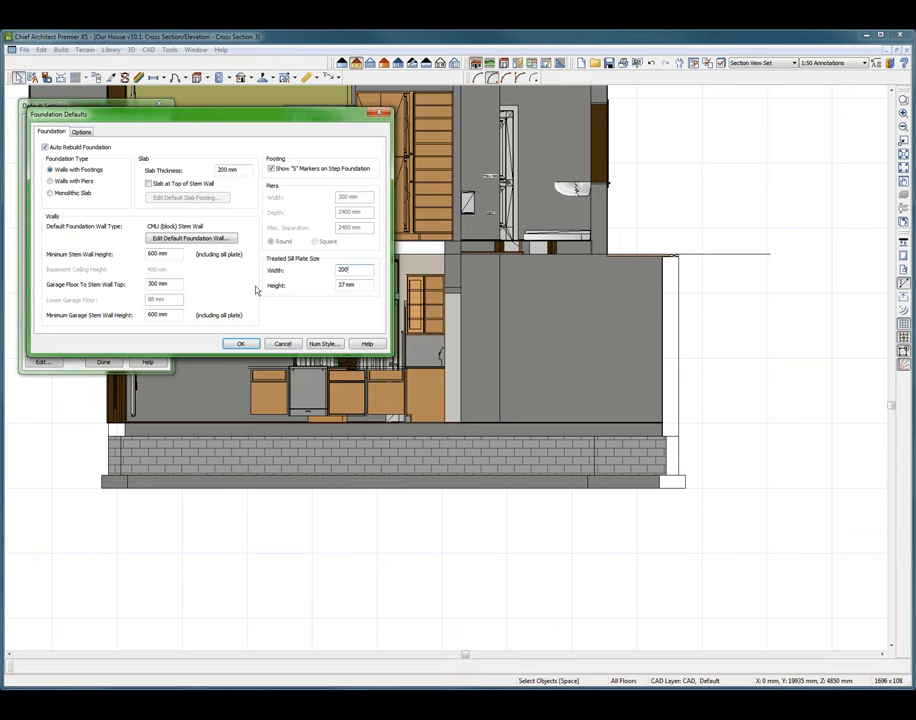
{"action": "left_click", "coordinate": [283, 343]}
{"action": "type", "text": "100"}
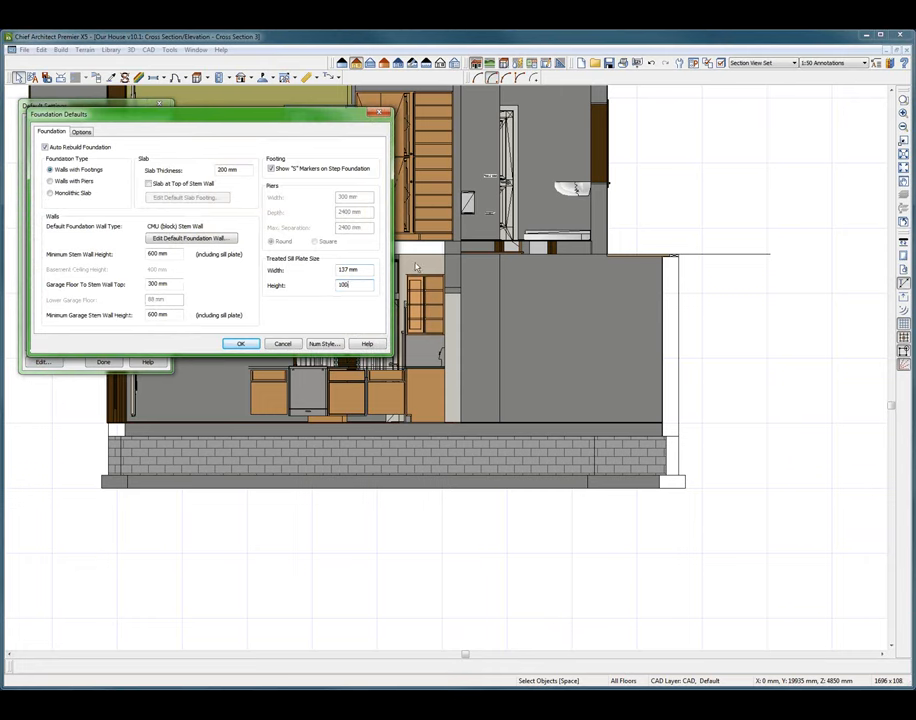
{"action": "left_click", "coordinate": [240, 343]}
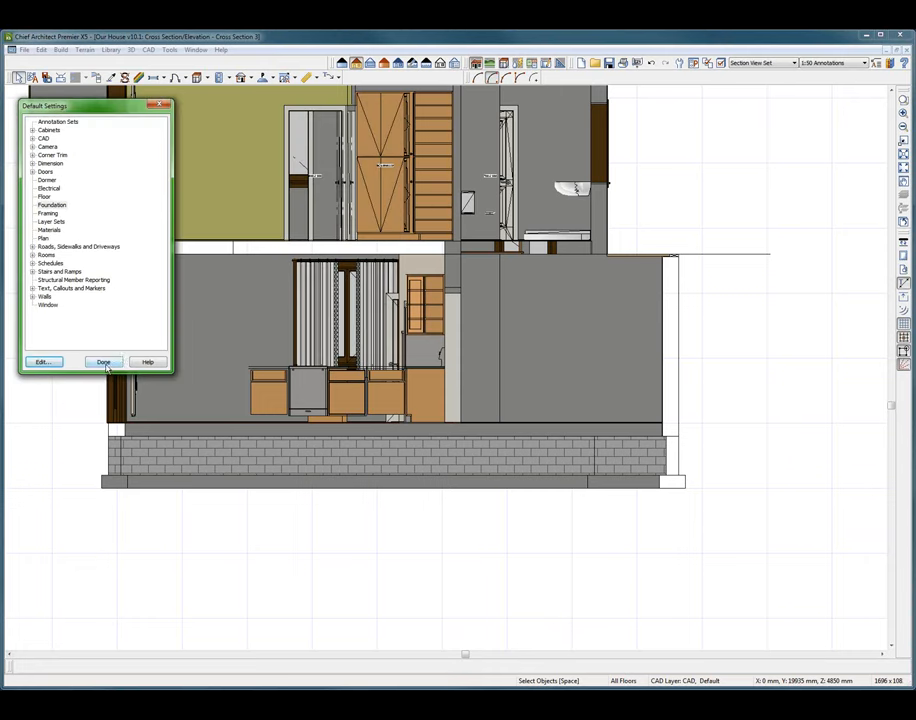
{"action": "left_click", "coordinate": [104, 361]}
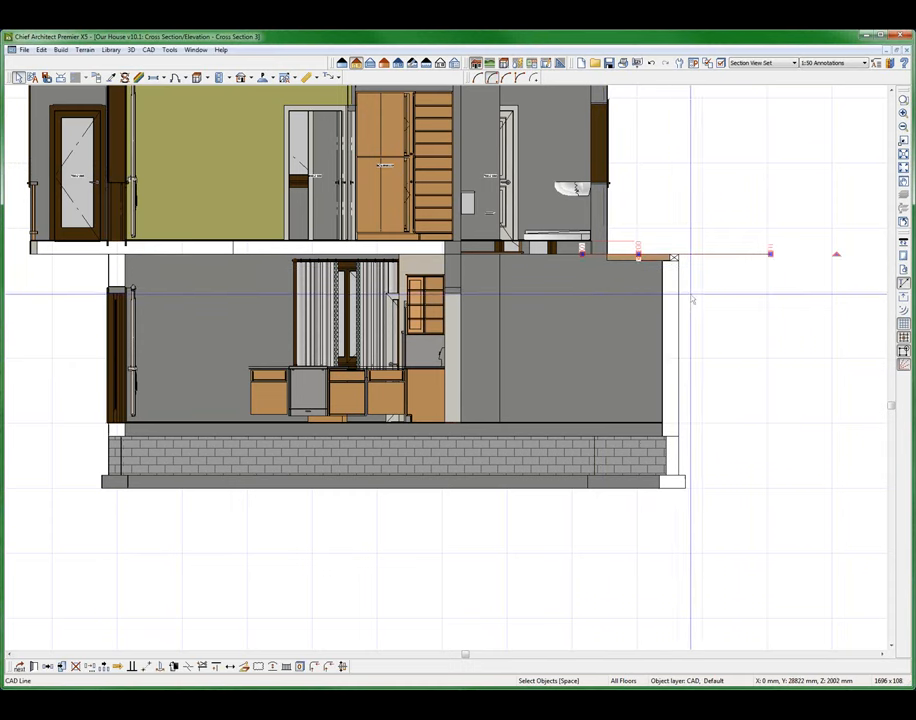
Step: Deselect the line in the cross-section and tile the section, plan and 3D views
{"action": "left_click", "coordinate": [650, 300]}
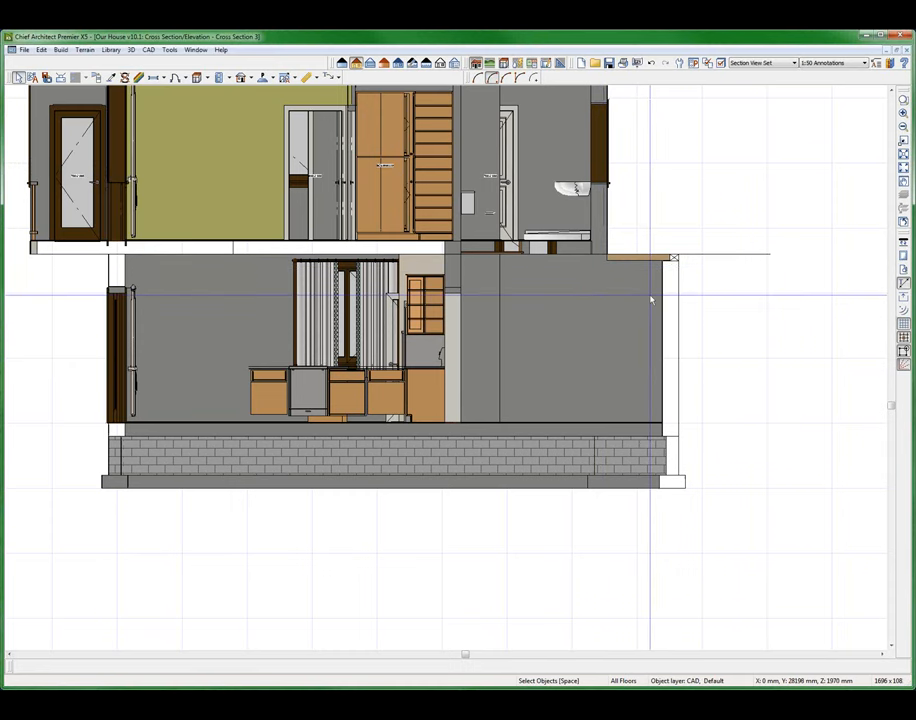
{"action": "mouse_move", "coordinate": [549, 293]}
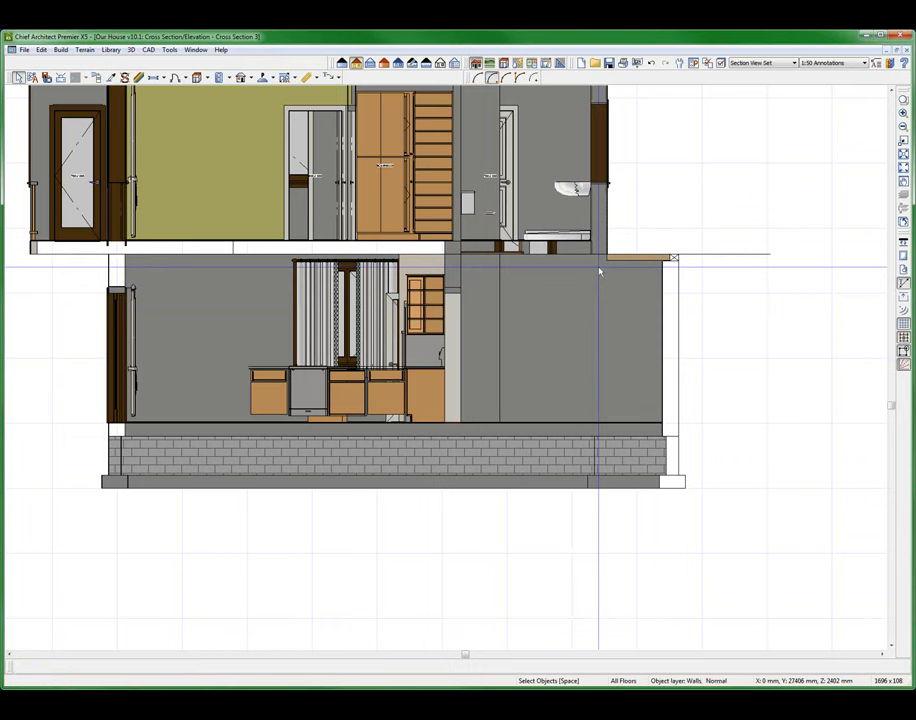
{"action": "left_click", "coordinate": [190, 320]}
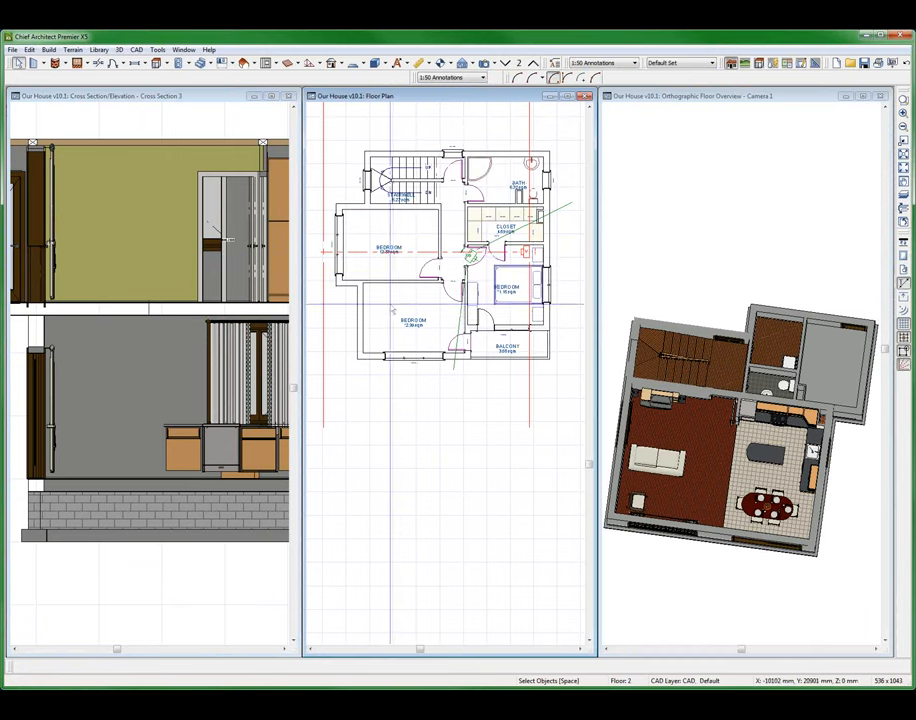
{"action": "left_click", "coordinate": [507, 287]}
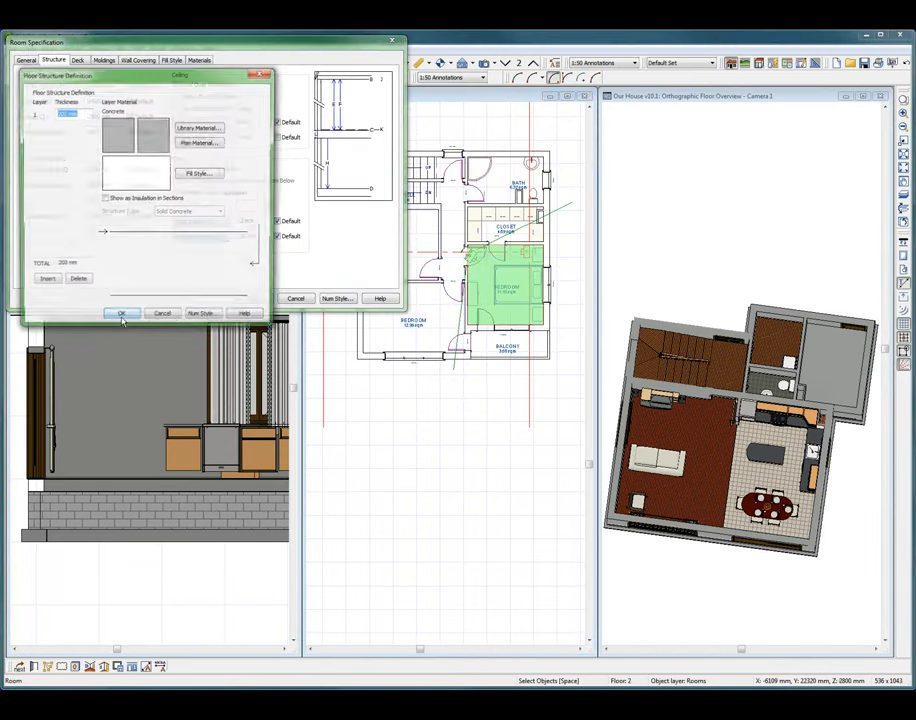
{"action": "left_click", "coordinate": [121, 313]}
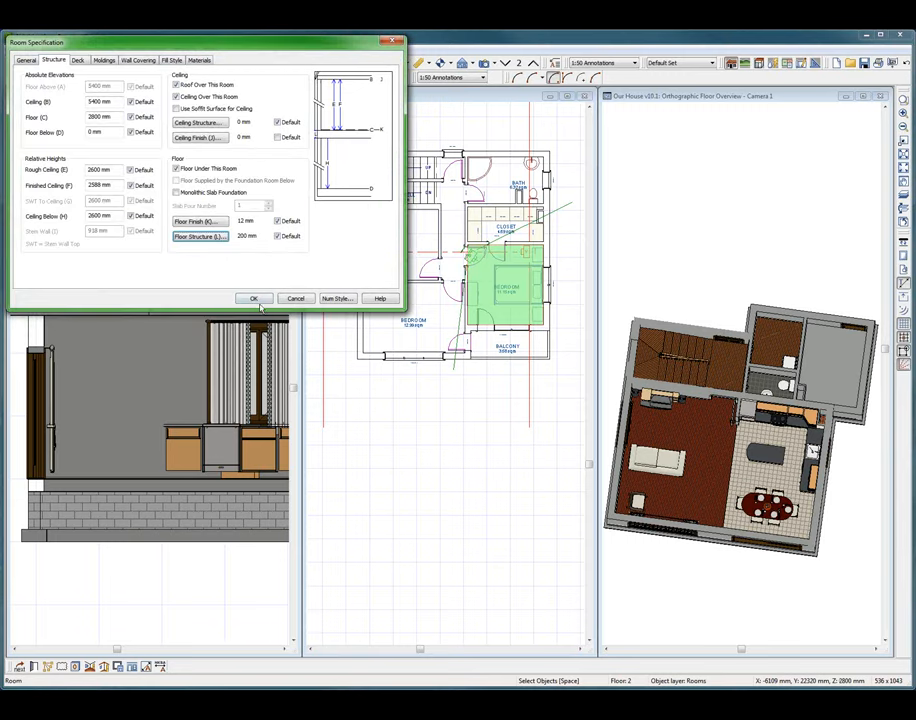
{"action": "left_click", "coordinate": [254, 298]}
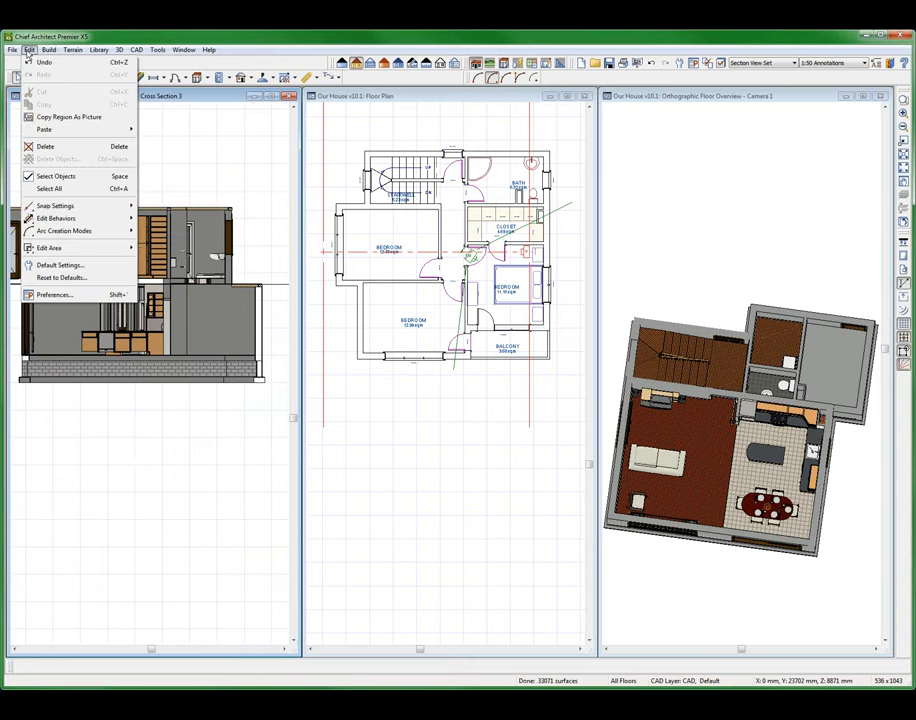
{"action": "mouse_move", "coordinate": [60, 265]}
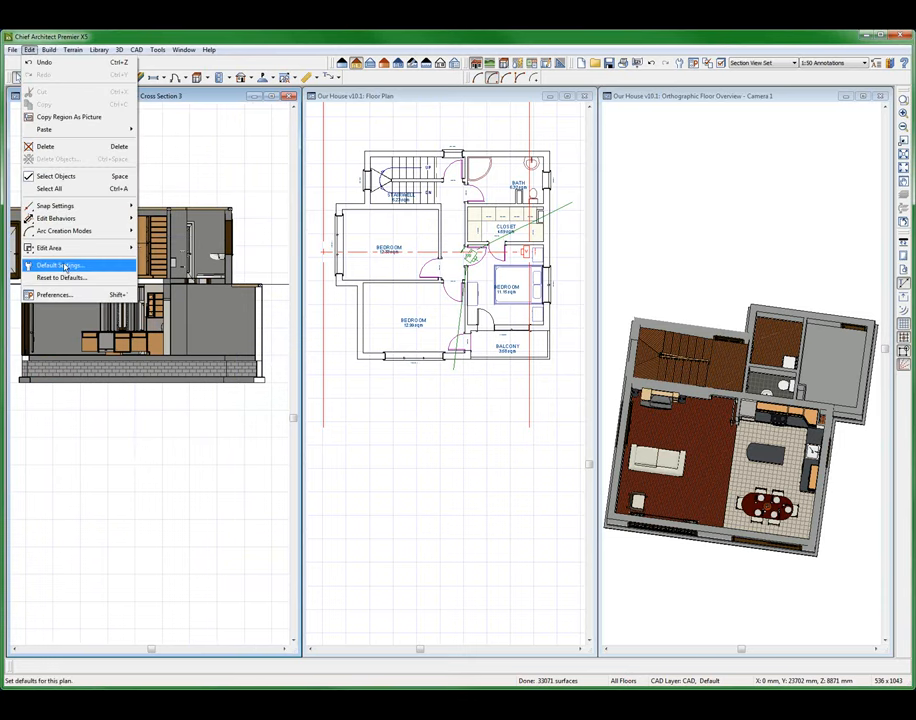
Step: Set the Foundation default Treated Sill Plate Height to 0 and close Default Settings
{"action": "left_click", "coordinate": [60, 265]}
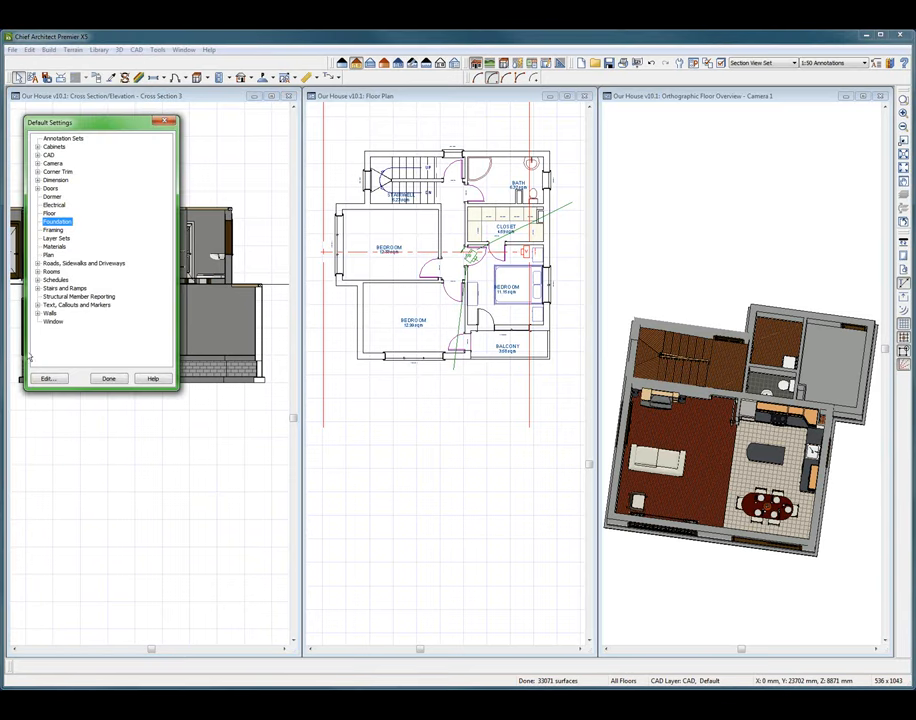
{"action": "left_click", "coordinate": [48, 378]}
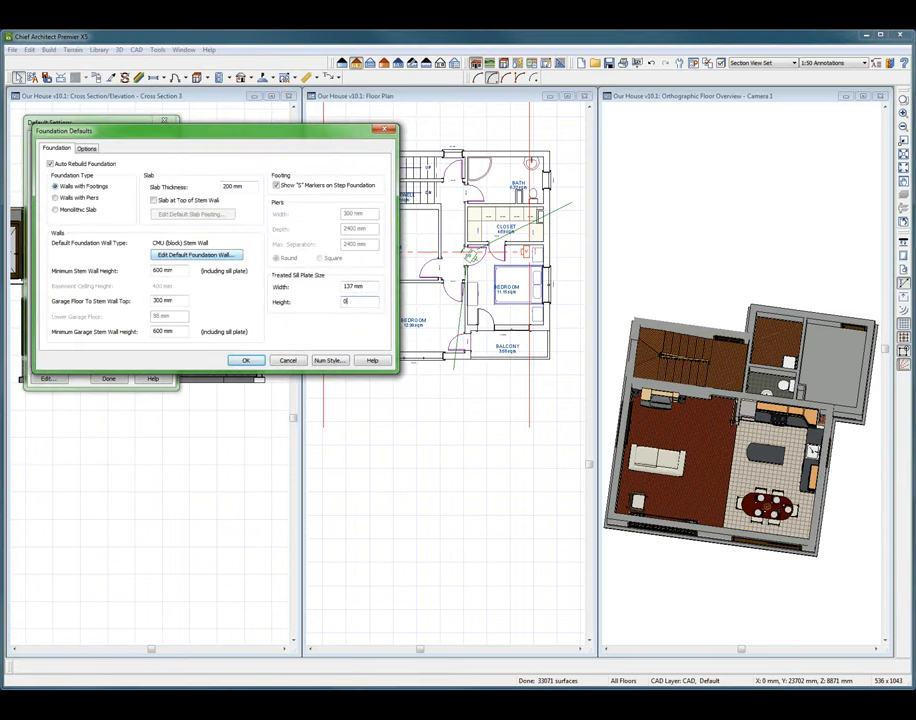
{"action": "left_click", "coordinate": [246, 360]}
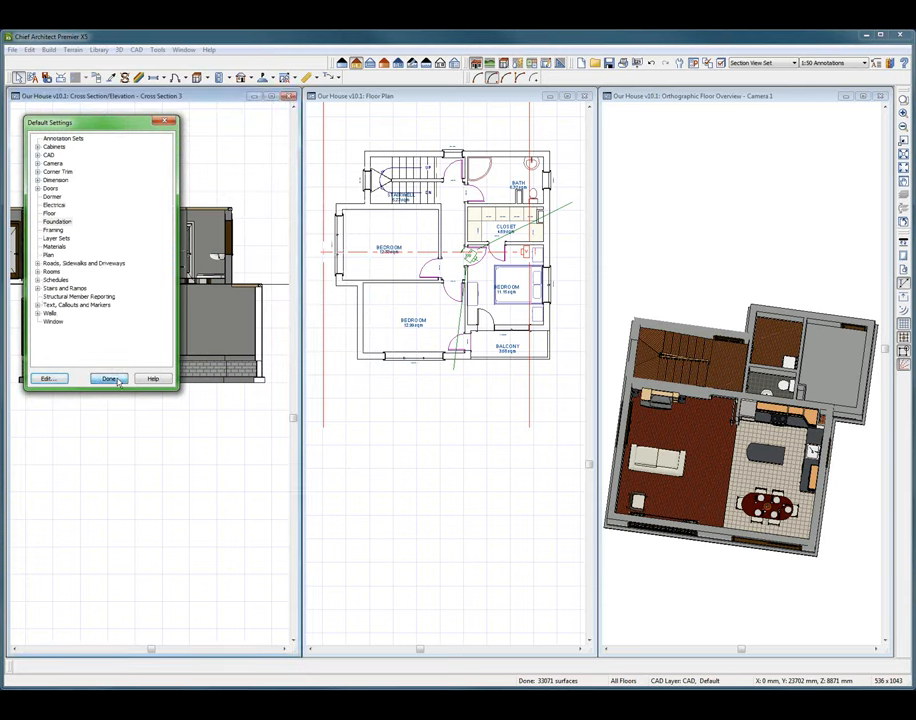
{"action": "left_click", "coordinate": [109, 378]}
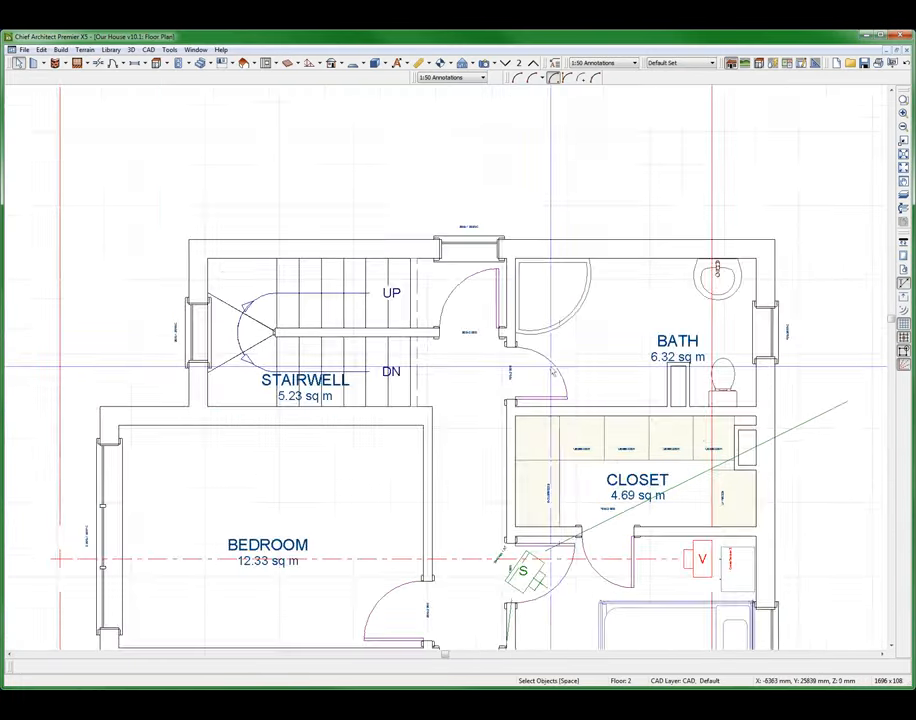
Step: Scroll to zoom the 3D overview of the house's walls, doors and stair railing
{"action": "scroll", "scroll_direction": "down", "scroll_amount": 3}
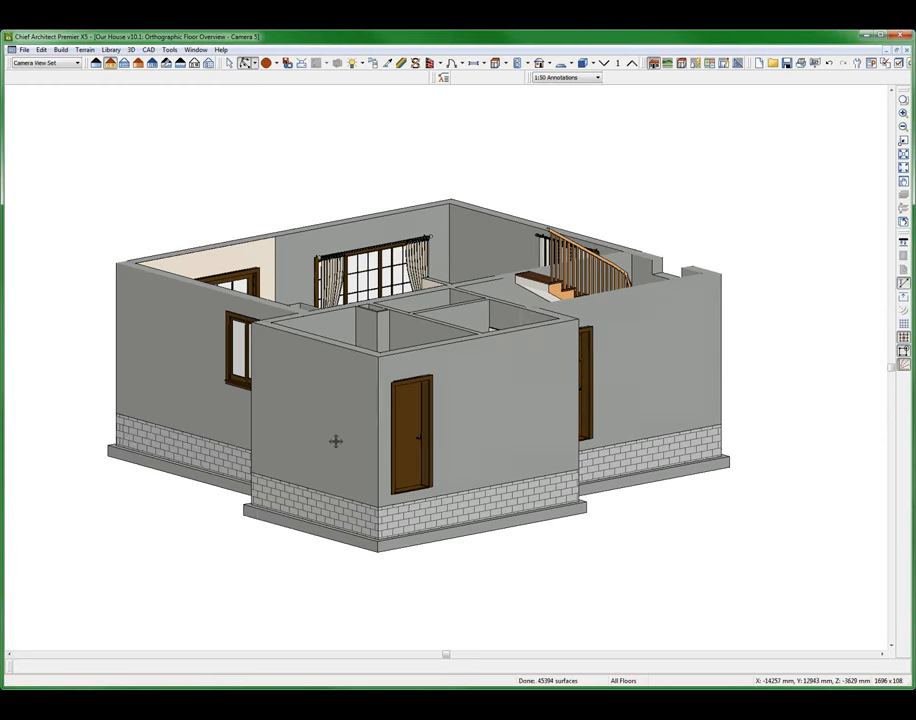
{"action": "mouse_move", "coordinate": [706, 165]}
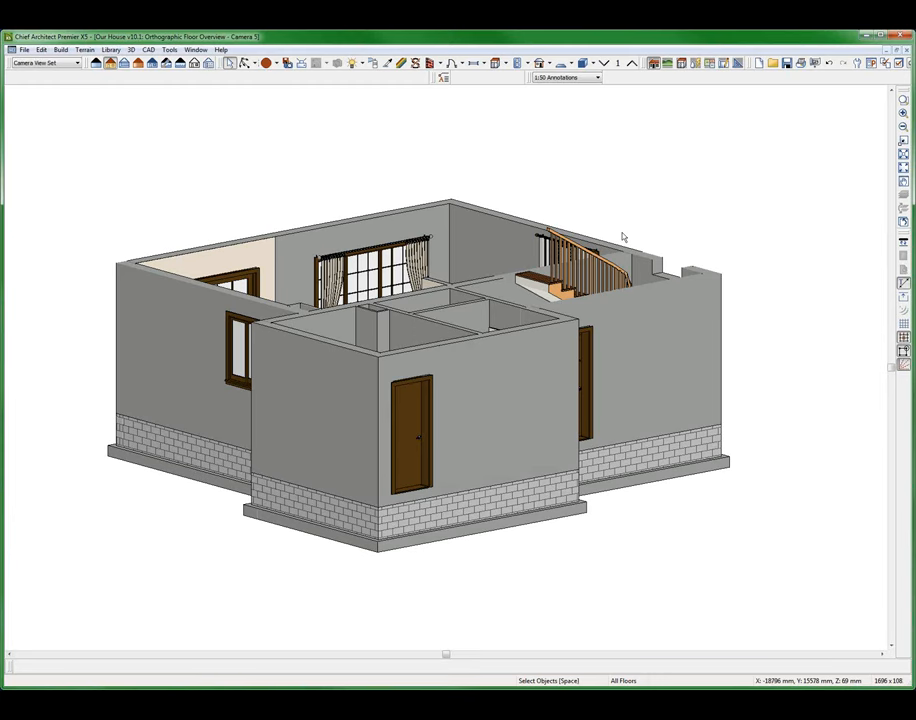
{"action": "mouse_move", "coordinate": [561, 215]}
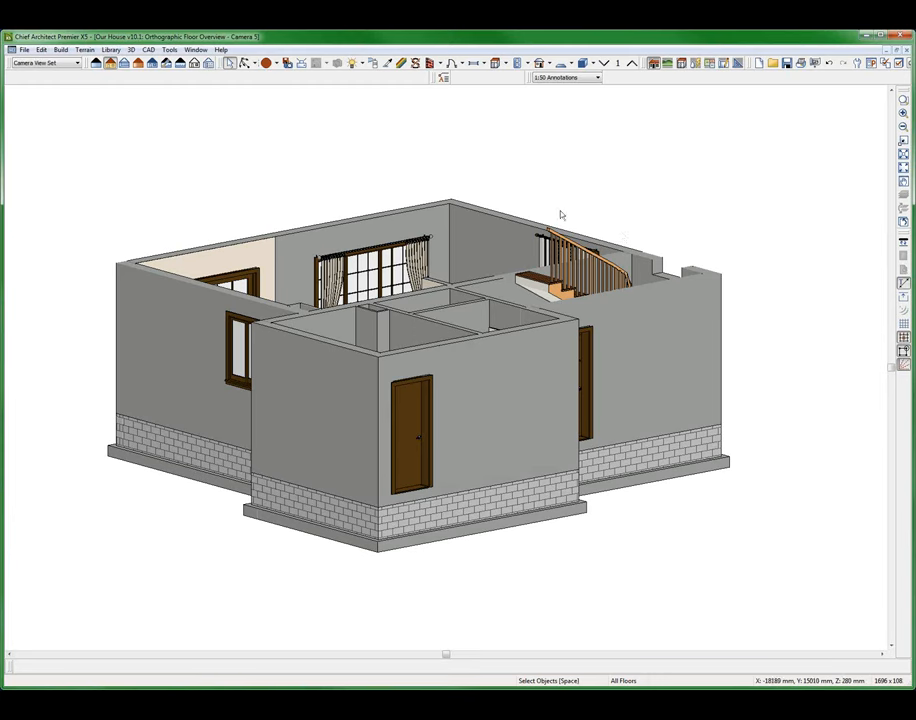
{"action": "mouse_move", "coordinate": [573, 157]}
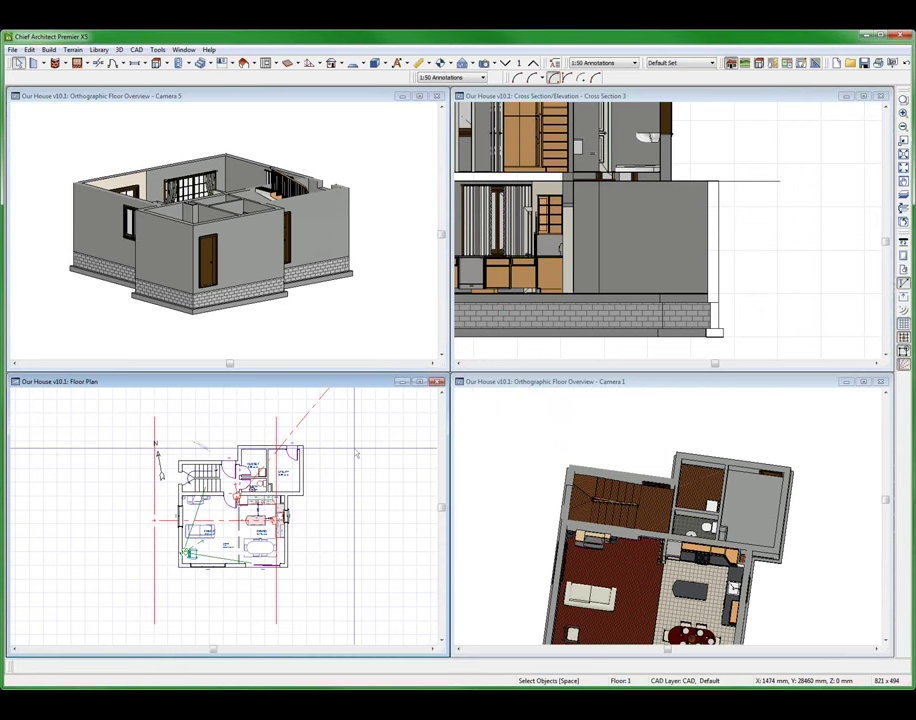
Step: Dismiss the read-only save warning and save the plan to the desktop as DRANK 1
{"action": "left_click", "coordinate": [300, 478]}
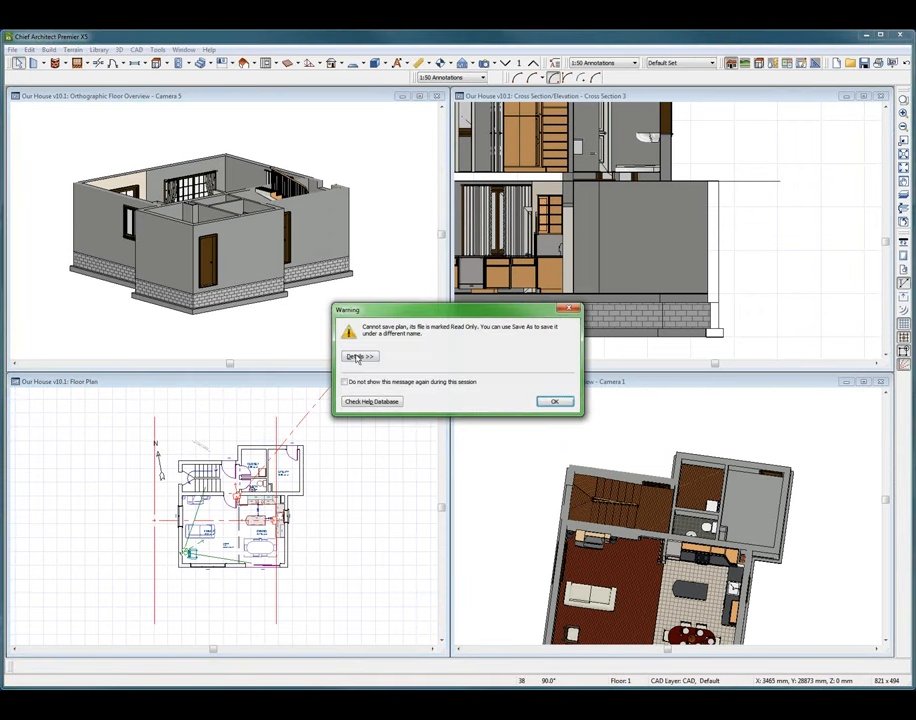
{"action": "left_click", "coordinate": [554, 401]}
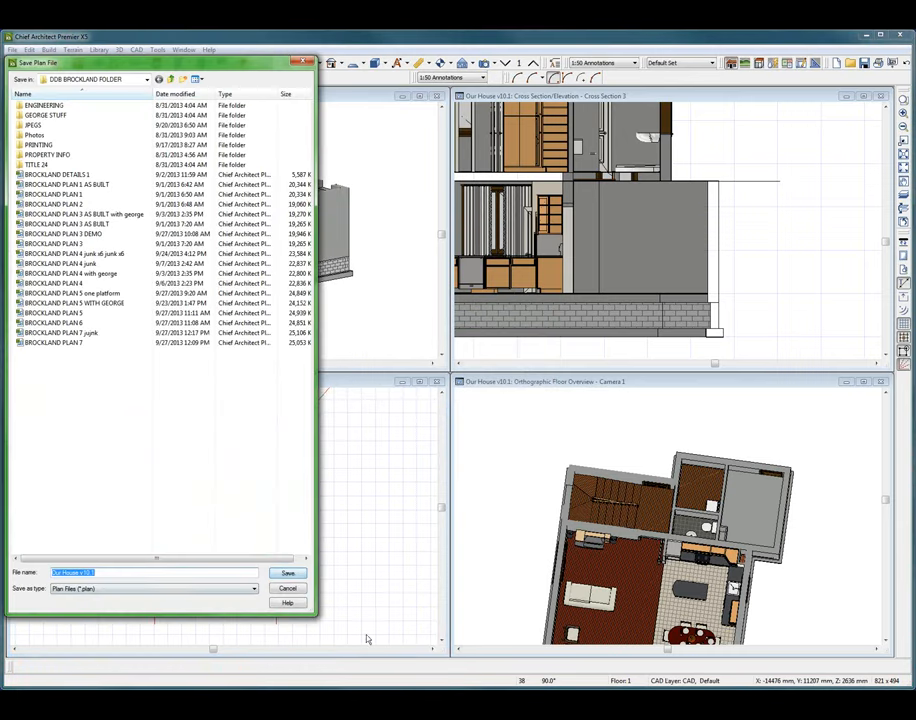
{"action": "type", "text": "DAR"}
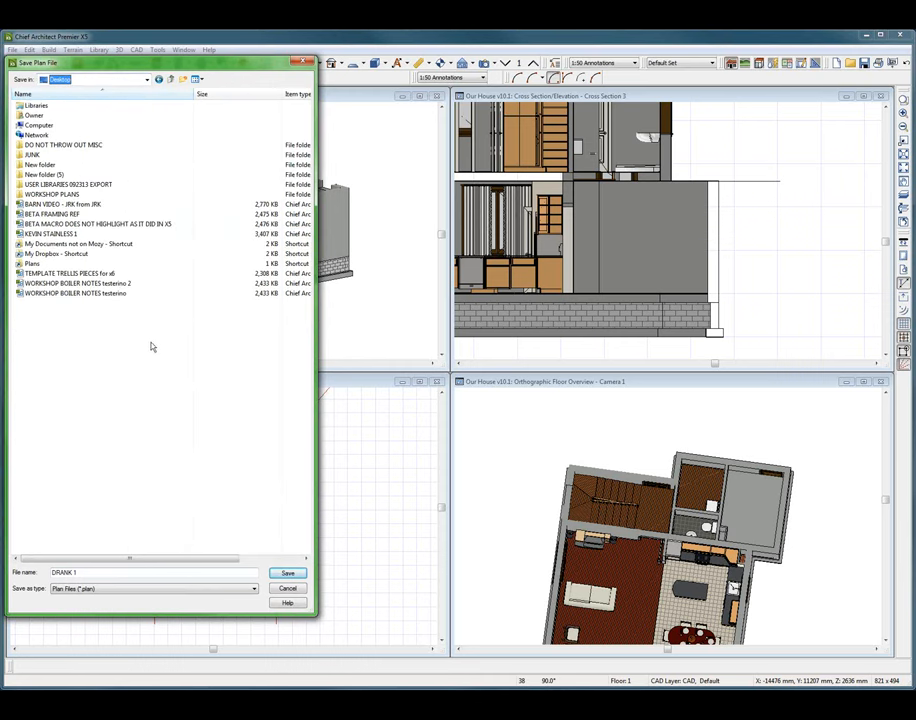
{"action": "left_click", "coordinate": [288, 573]}
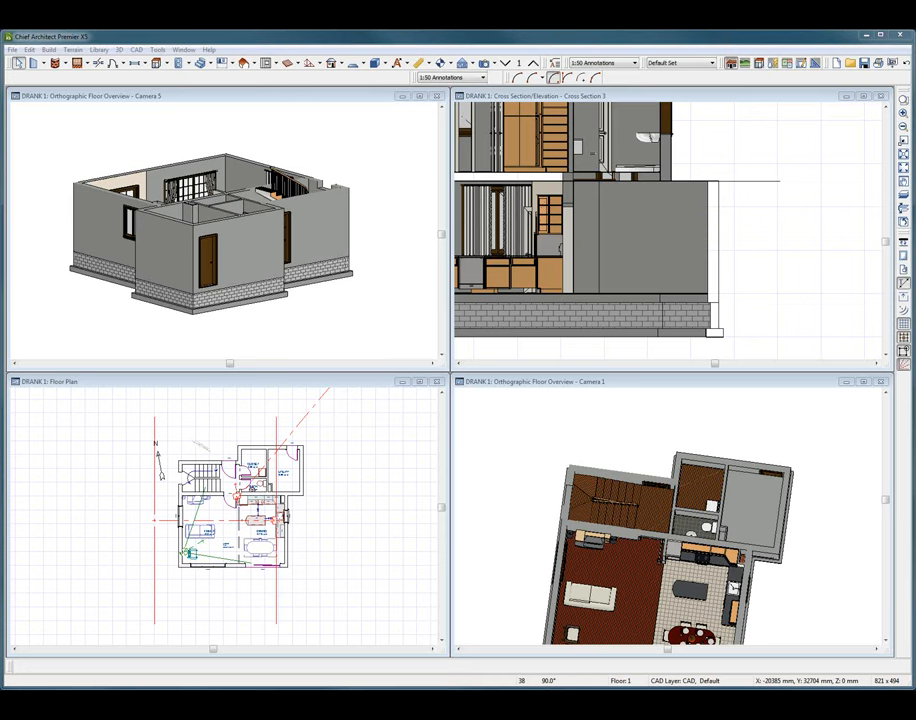
{"action": "mouse_move", "coordinate": [383, 245]}
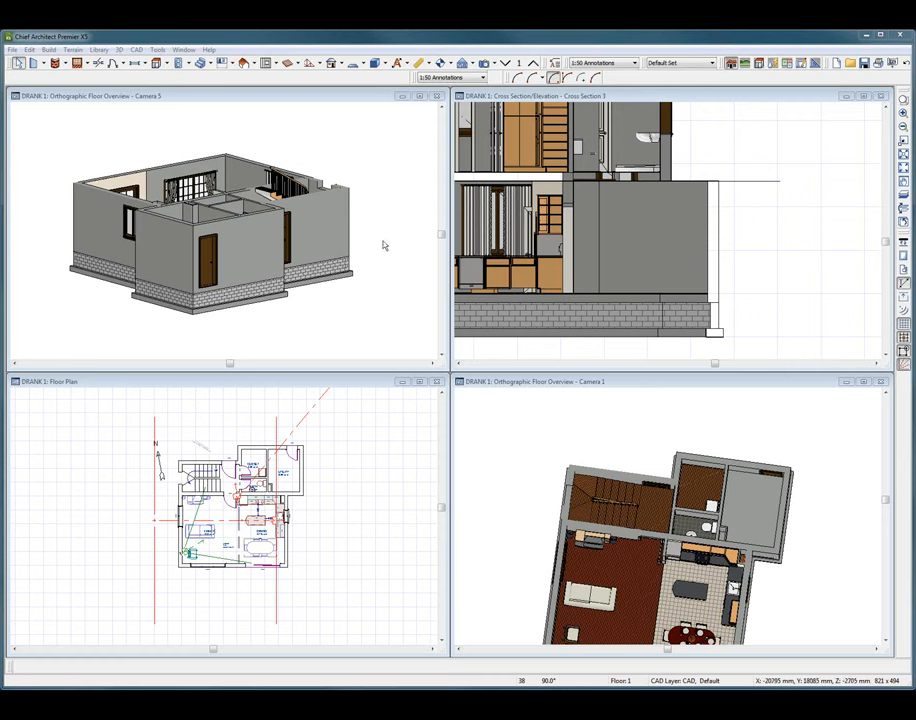
{"action": "mouse_move", "coordinate": [384, 245]}
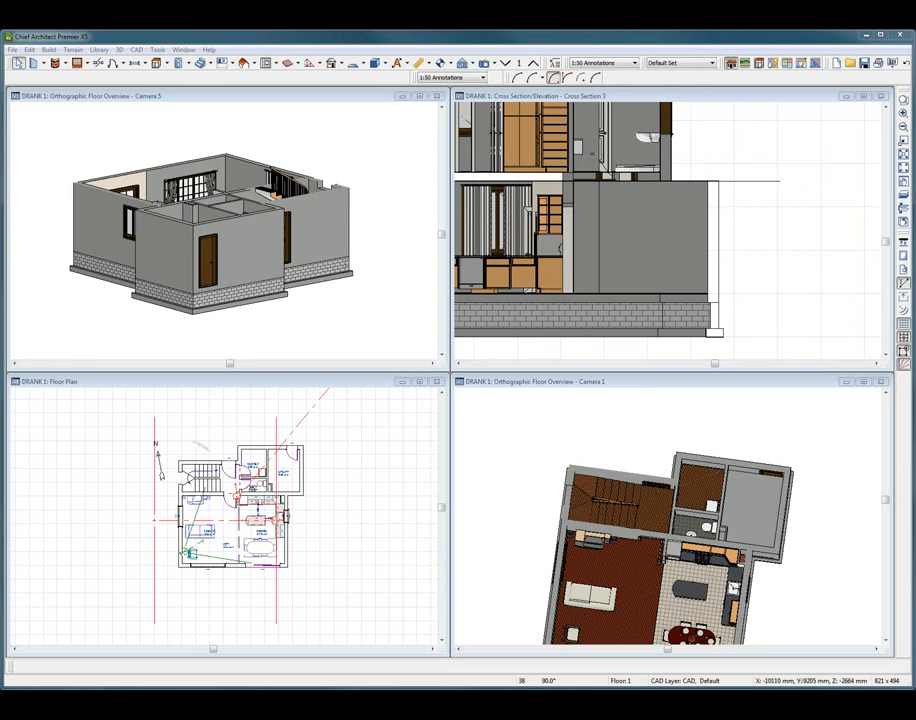
{"action": "mouse_move", "coordinate": [798, 205]}
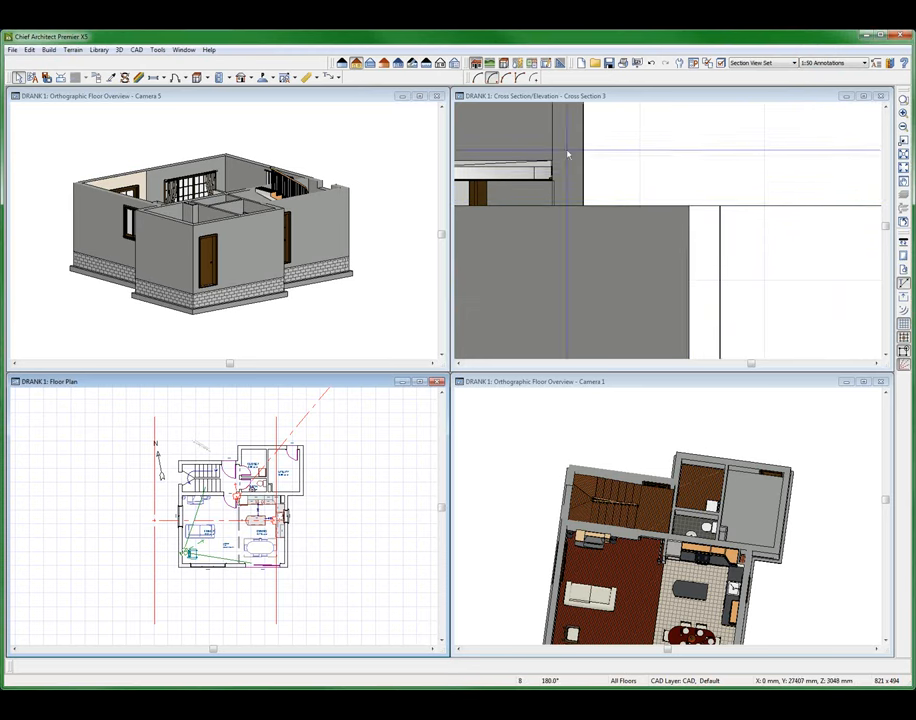
{"action": "mouse_move", "coordinate": [777, 176]}
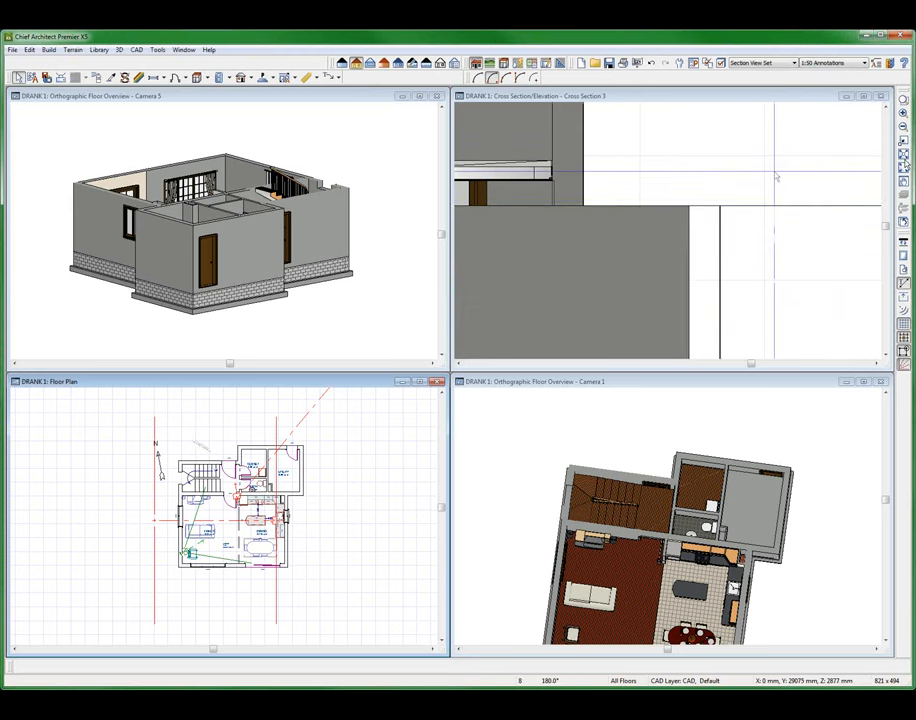